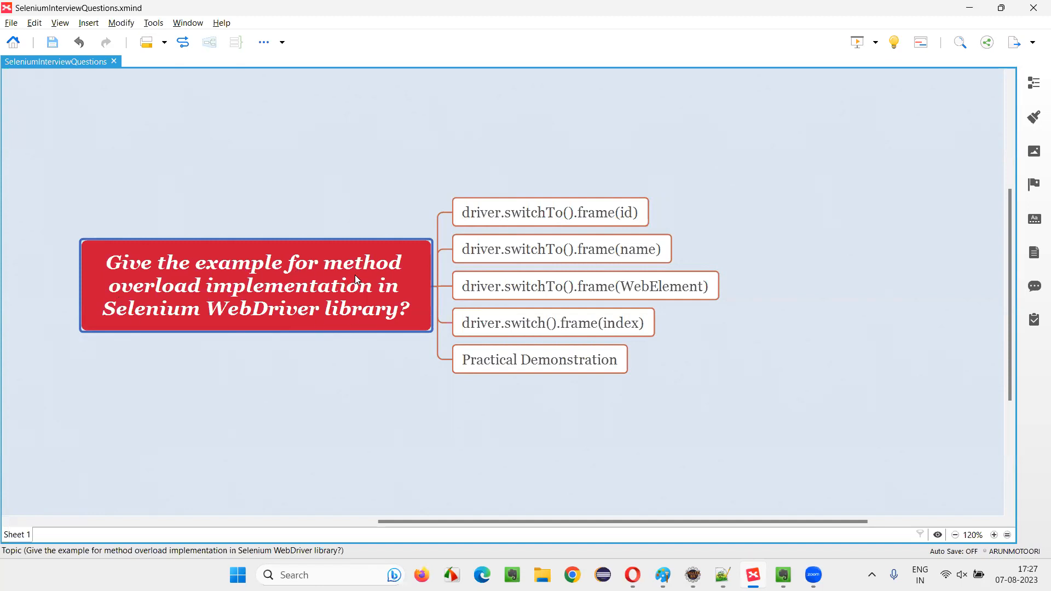
pyautogui.moveTo(274, 310)
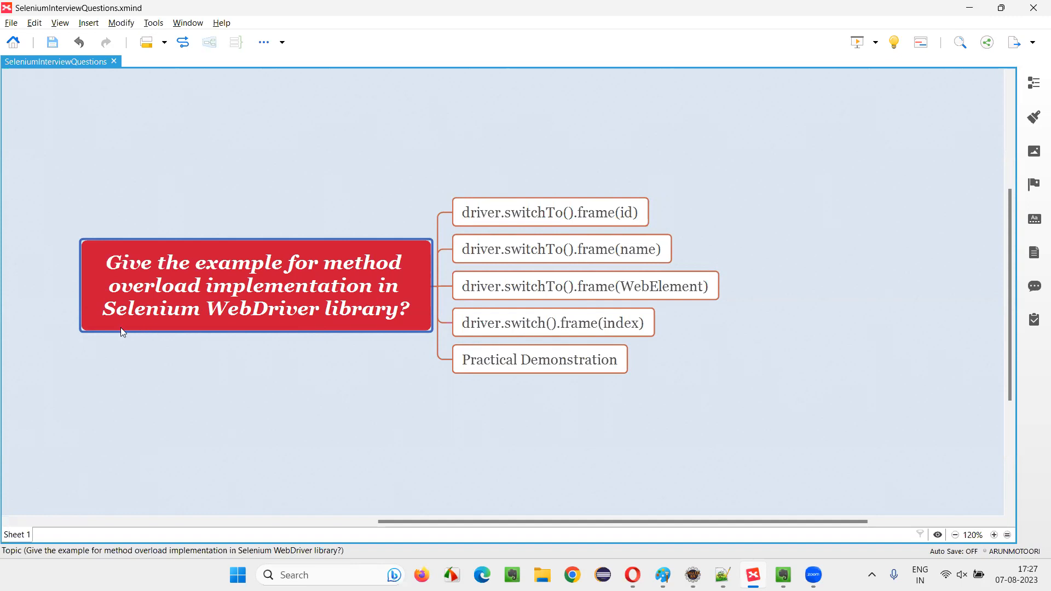
pyautogui.moveTo(314, 322)
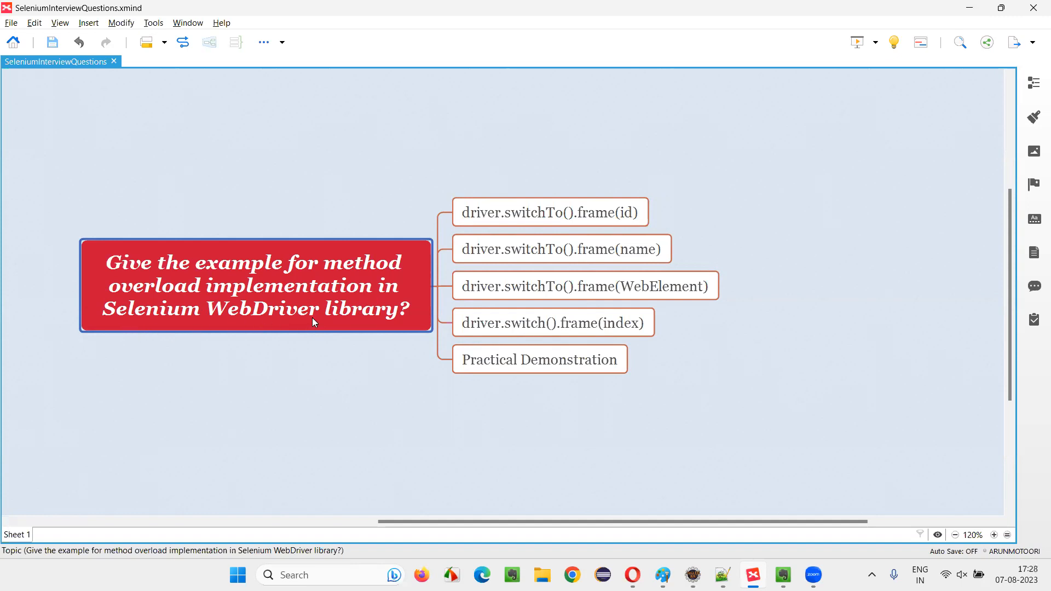
pyautogui.moveTo(306, 329)
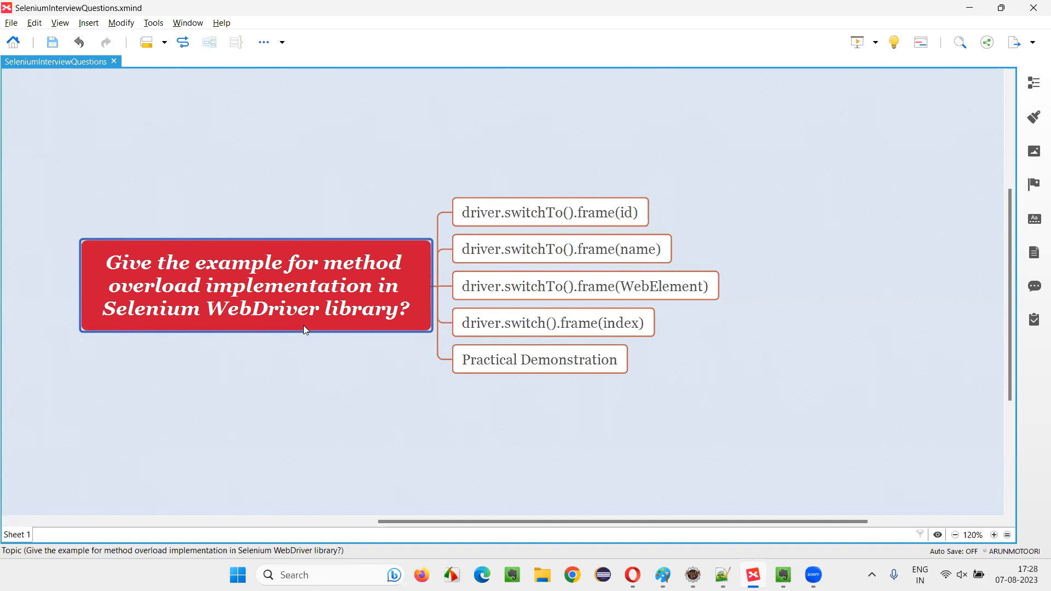
pyautogui.moveTo(394, 331)
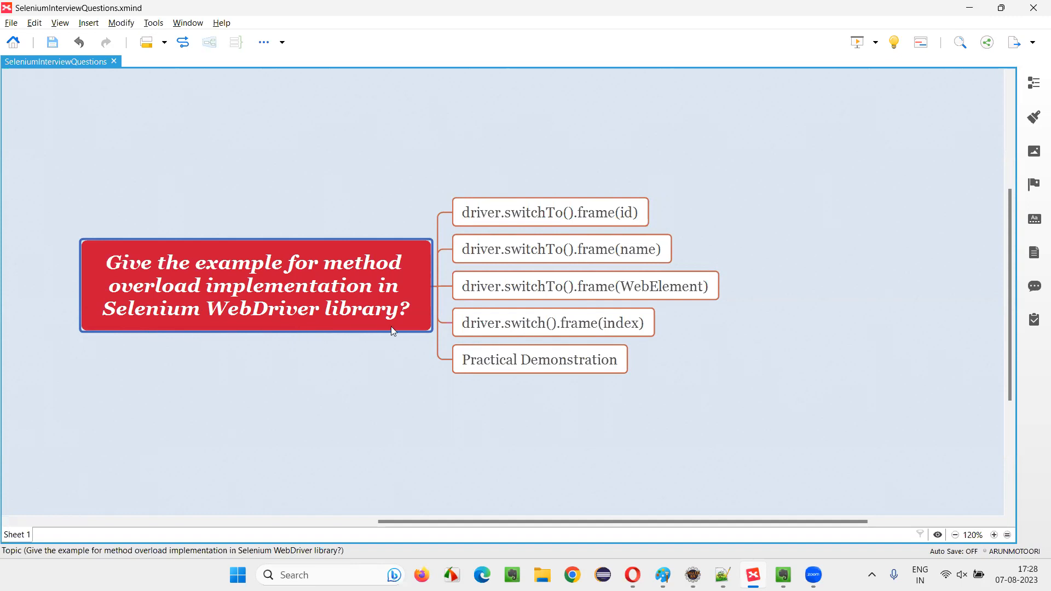
pyautogui.moveTo(388, 333)
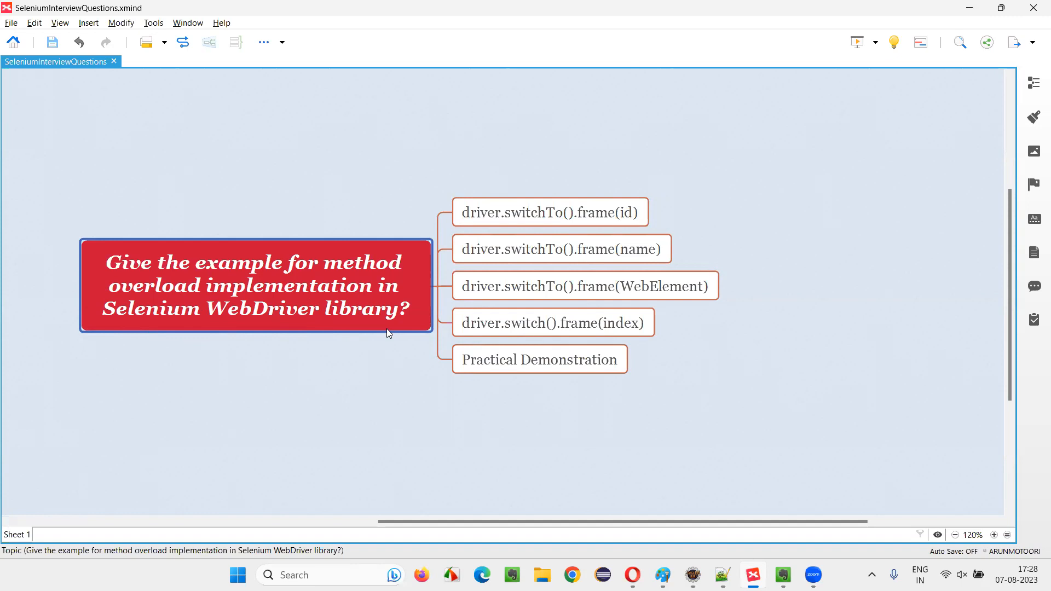
pyautogui.moveTo(386, 335)
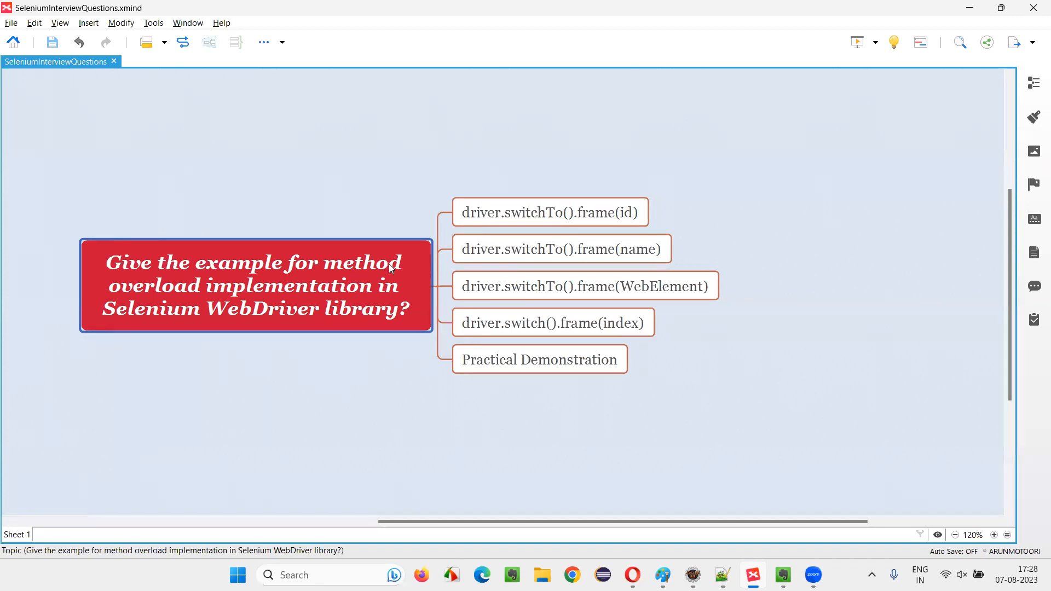
pyautogui.moveTo(161, 326)
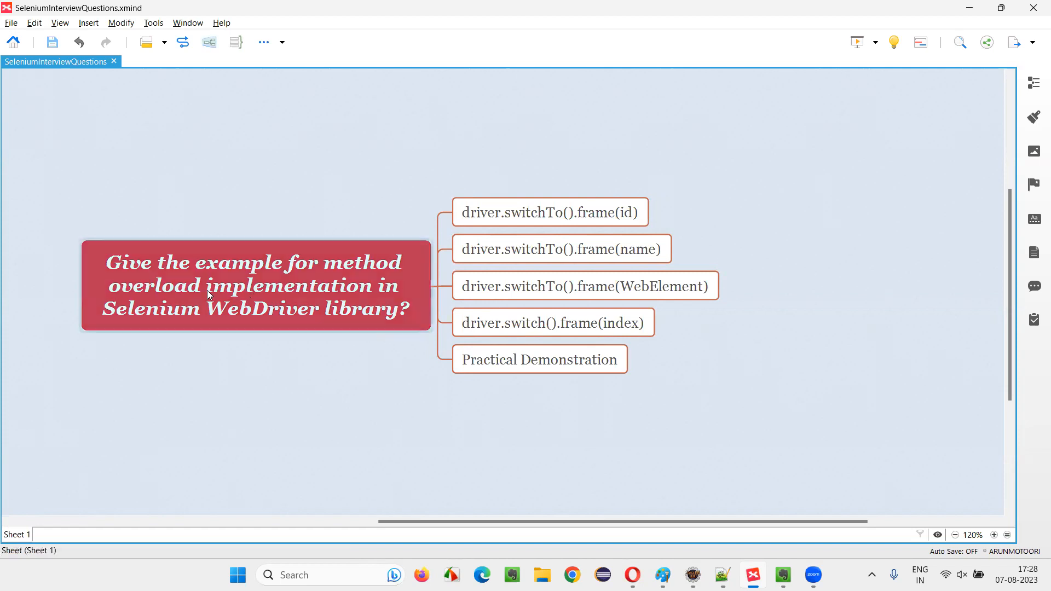
pyautogui.moveTo(278, 307)
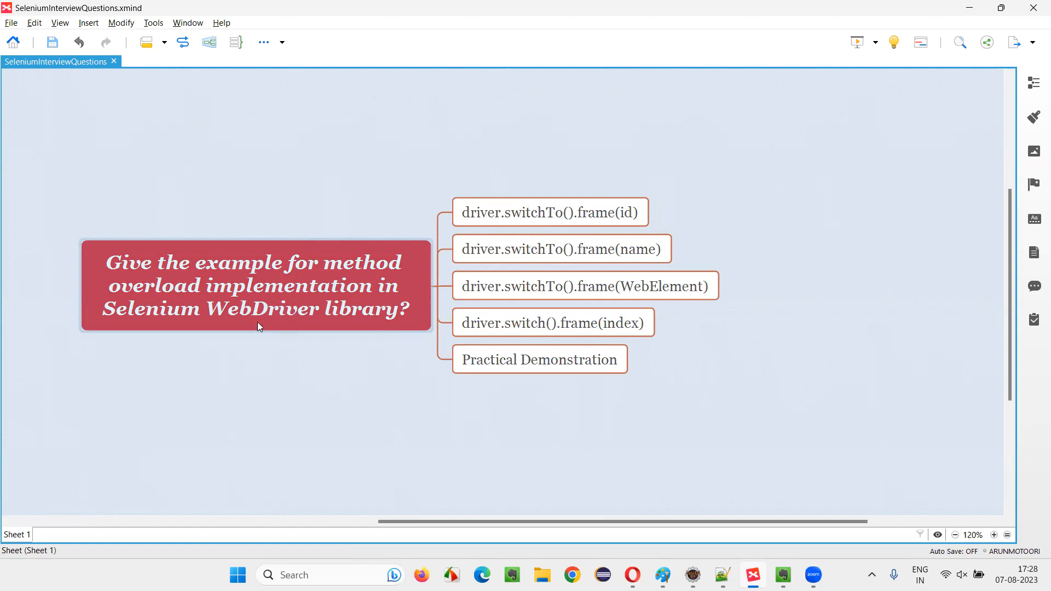
# - Review the frame(id), frame(index) and frame(name) overload topics in the XMind map
pyautogui.click(550, 213)
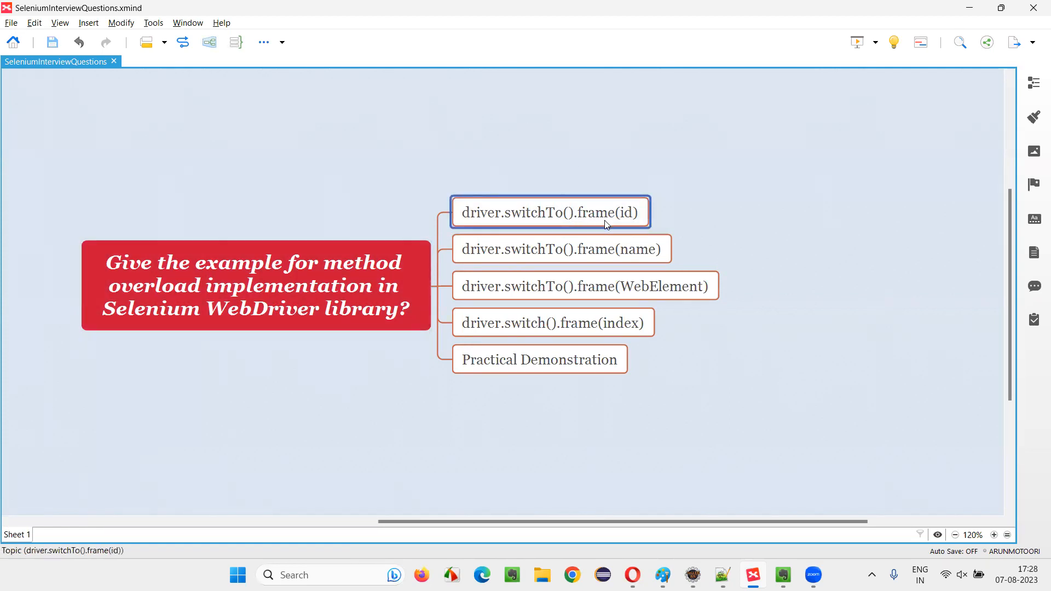
pyautogui.click(552, 322)
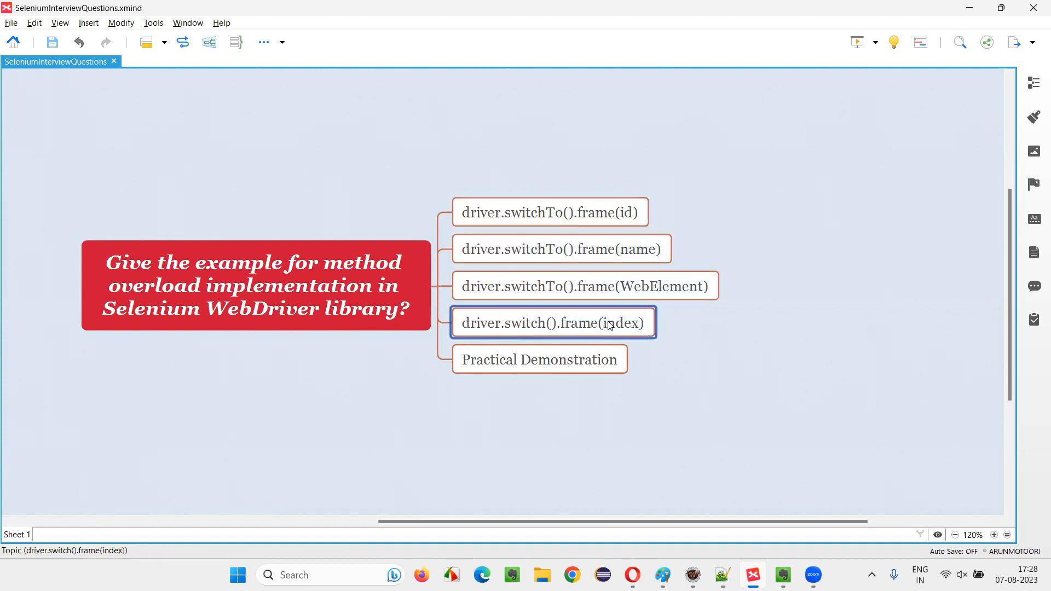
pyautogui.moveTo(814, 310)
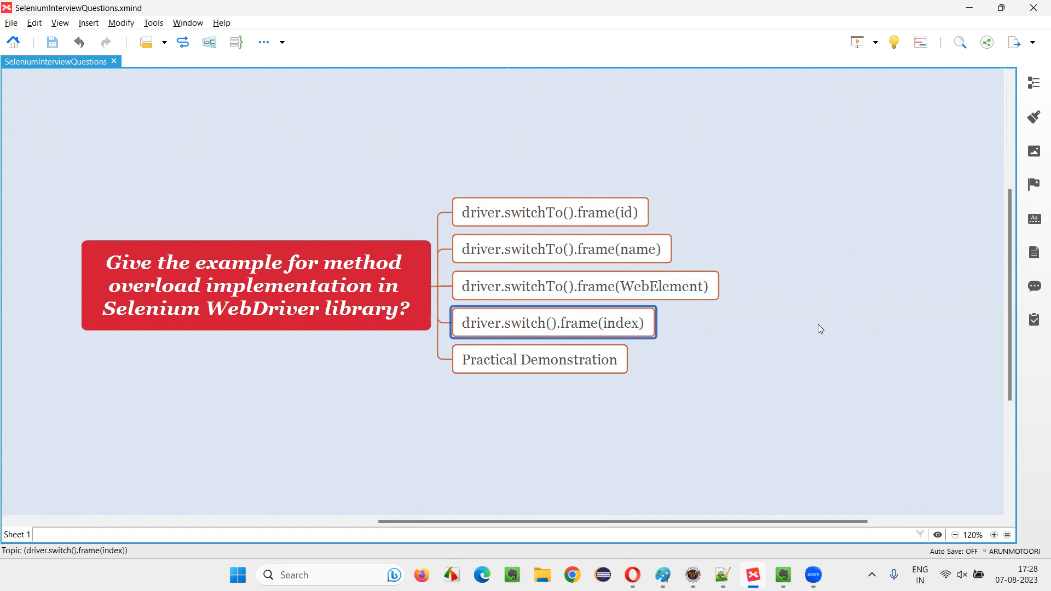
pyautogui.moveTo(814, 336)
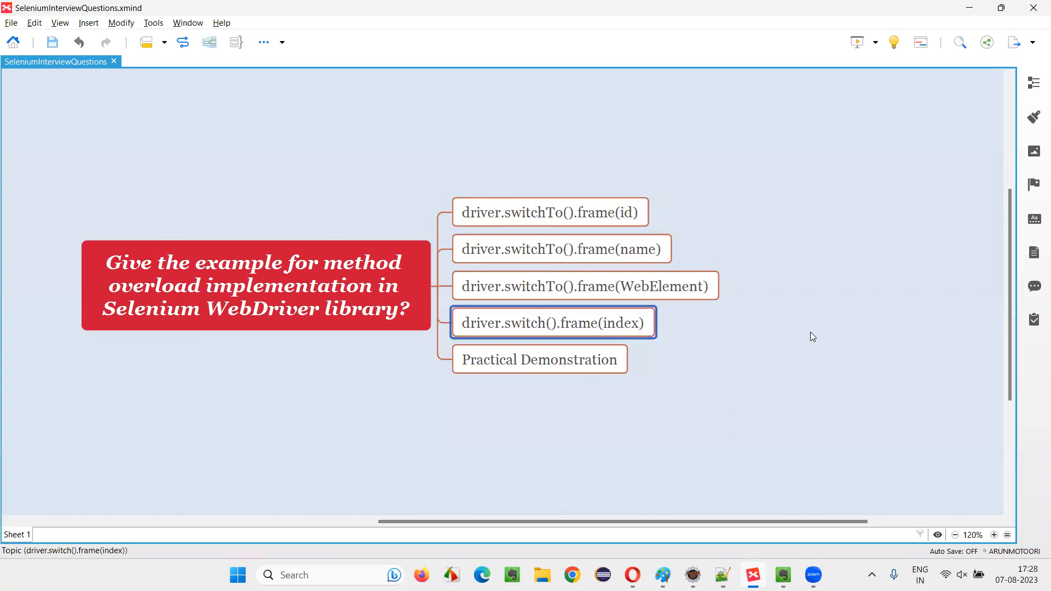
pyautogui.click(549, 211)
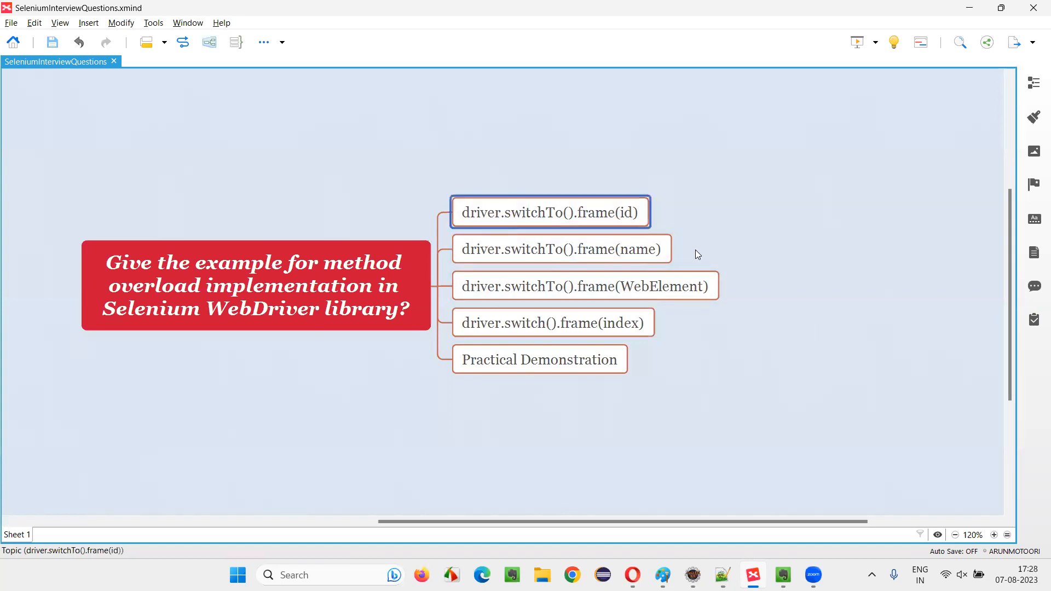
pyautogui.moveTo(691, 261)
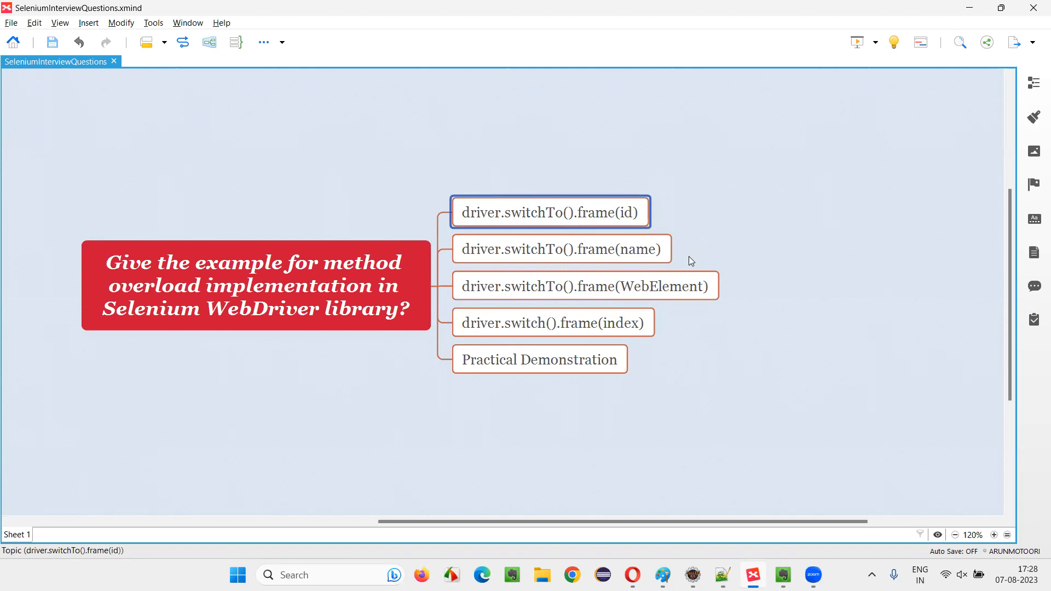
pyautogui.moveTo(687, 272)
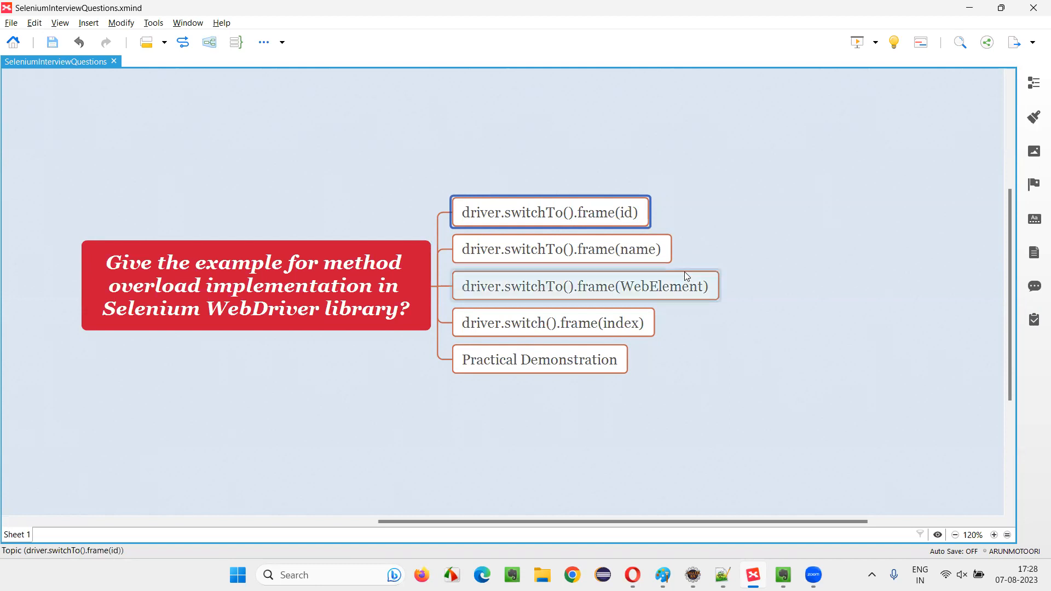
pyautogui.moveTo(700, 251)
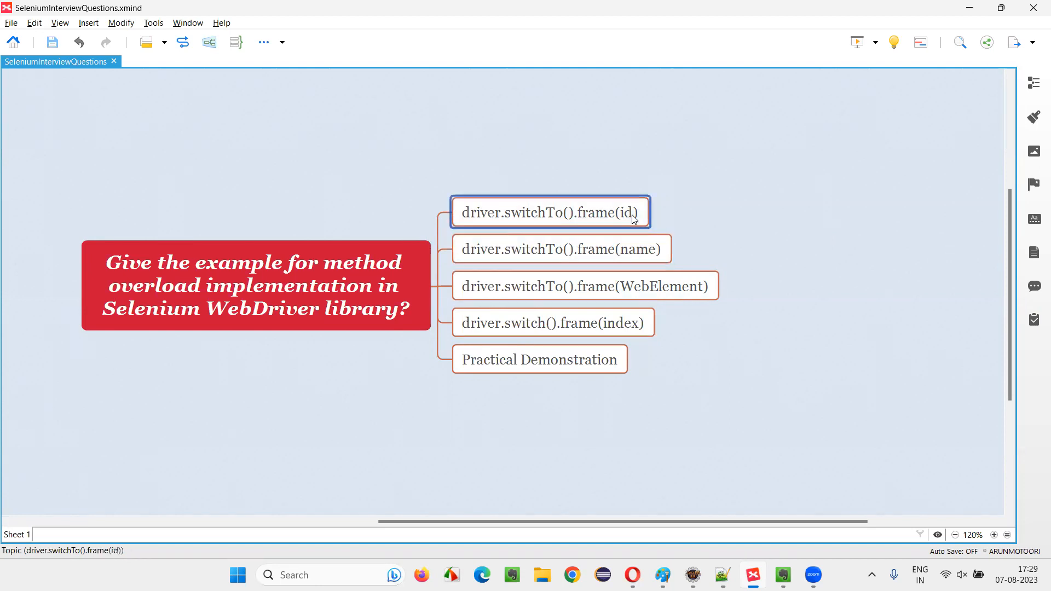
pyautogui.click(562, 248)
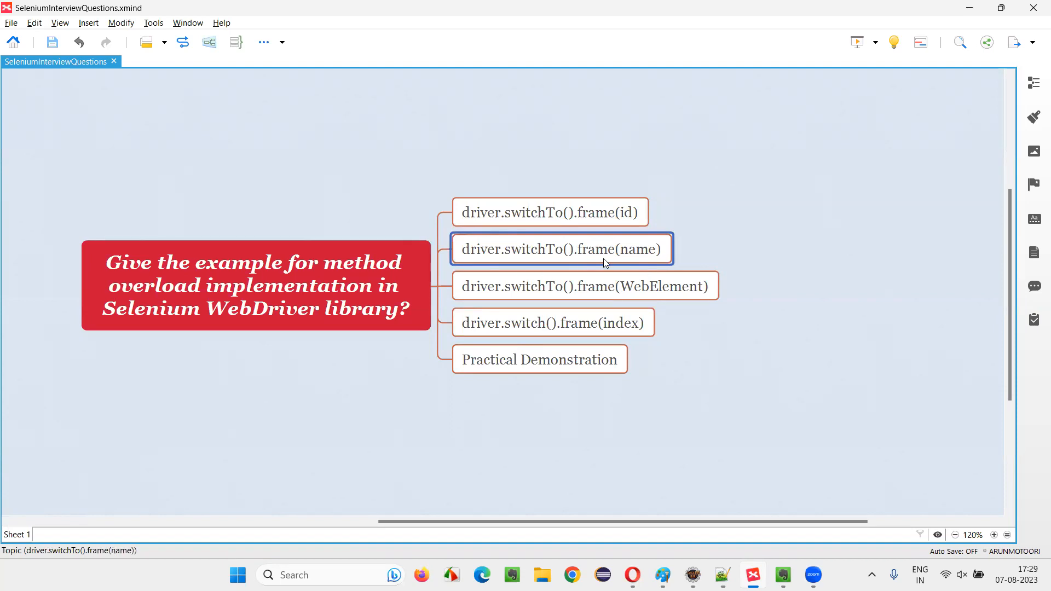
pyautogui.click(549, 211)
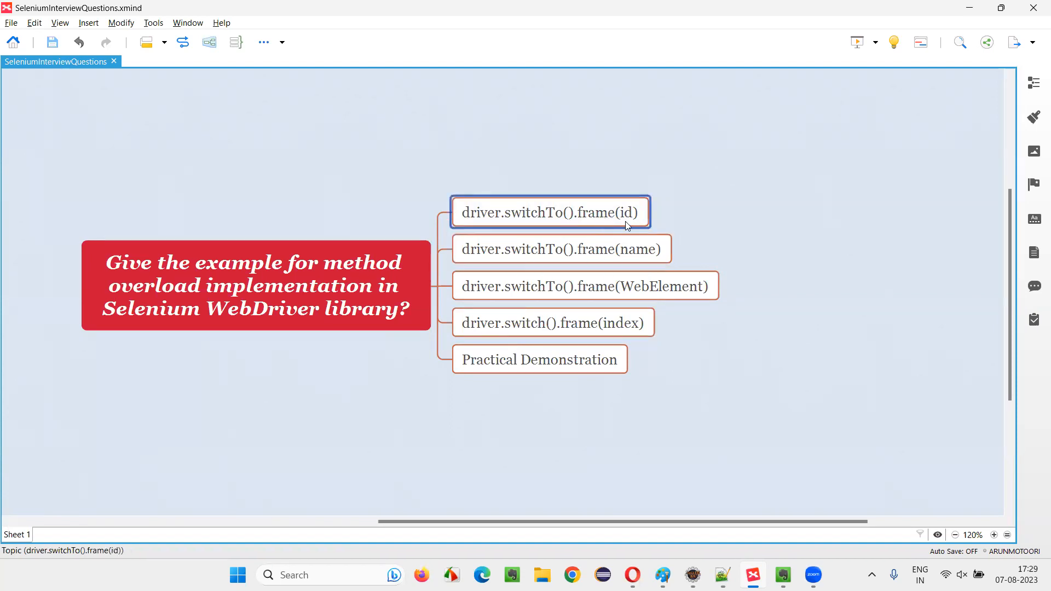
pyautogui.click(562, 249)
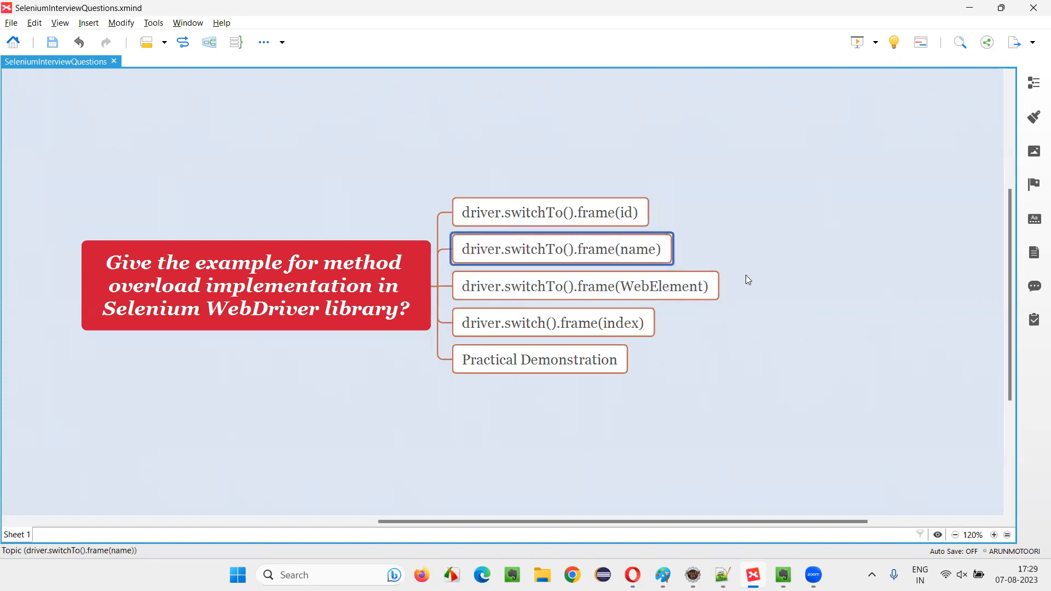
pyautogui.click(549, 212)
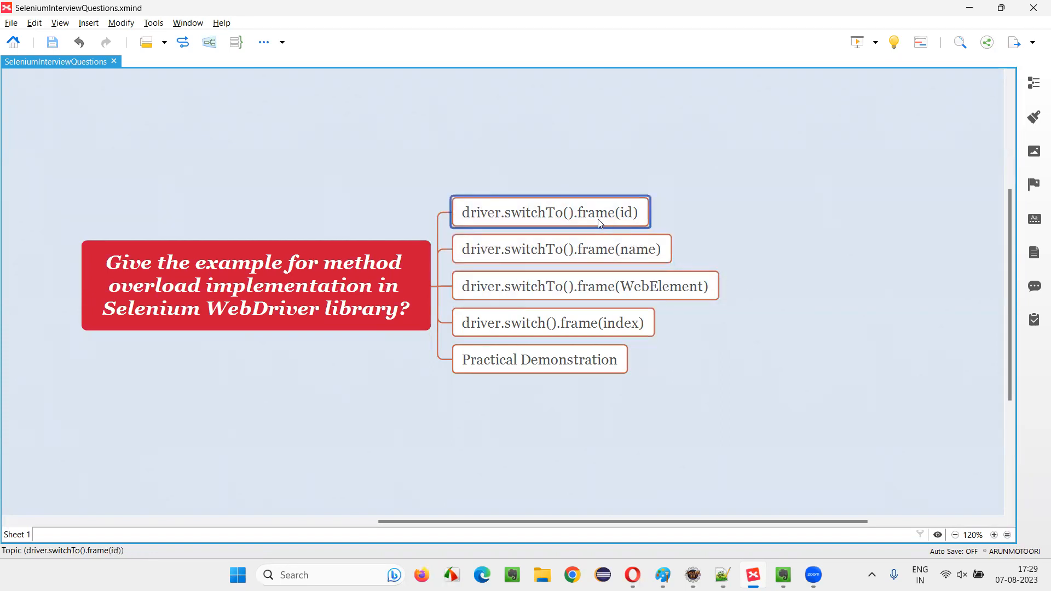
pyautogui.click(562, 249)
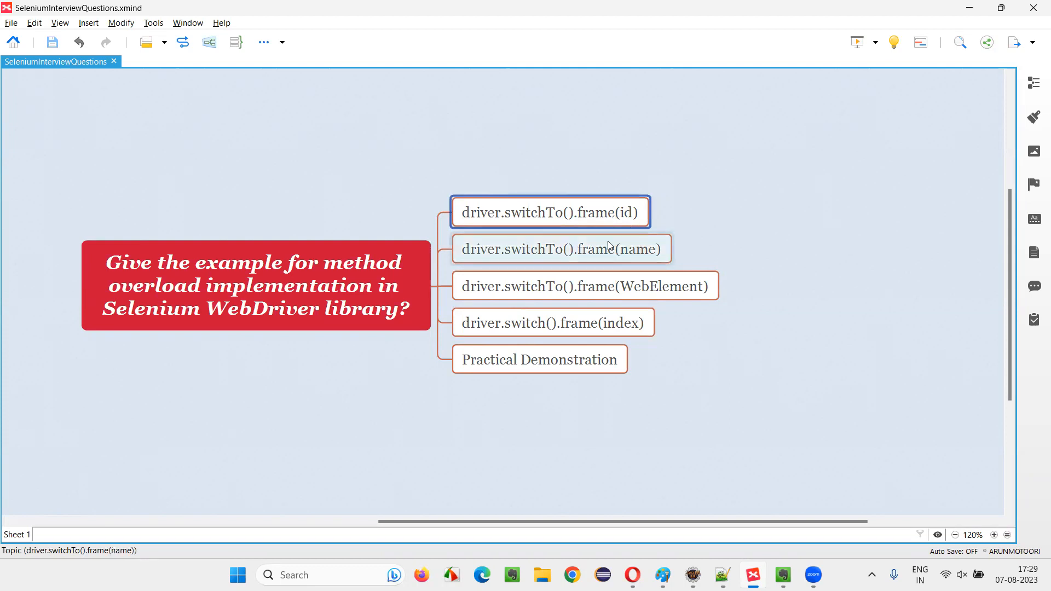
pyautogui.click(561, 248)
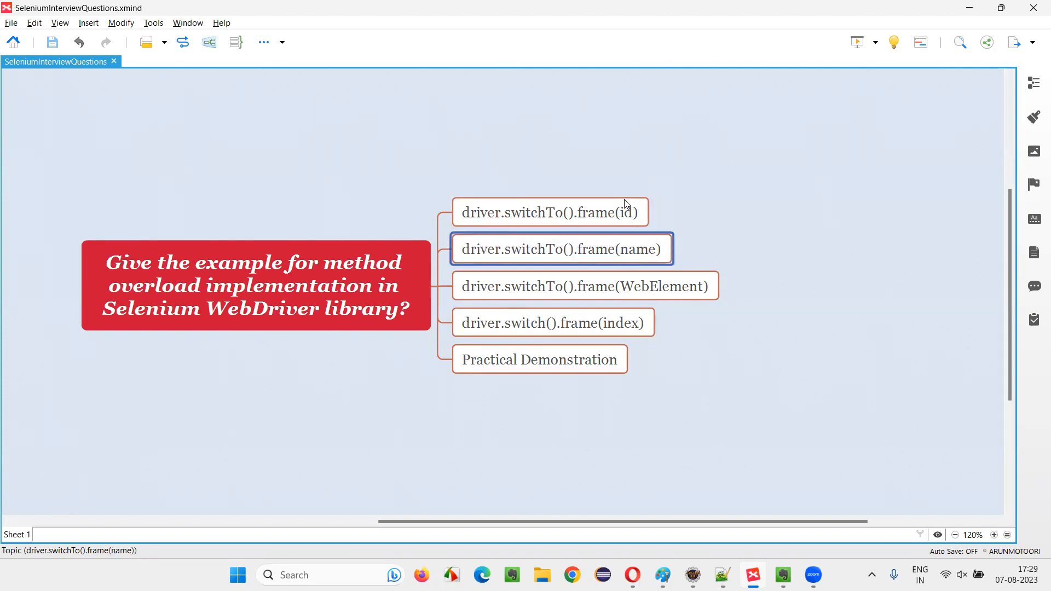
pyautogui.click(549, 211)
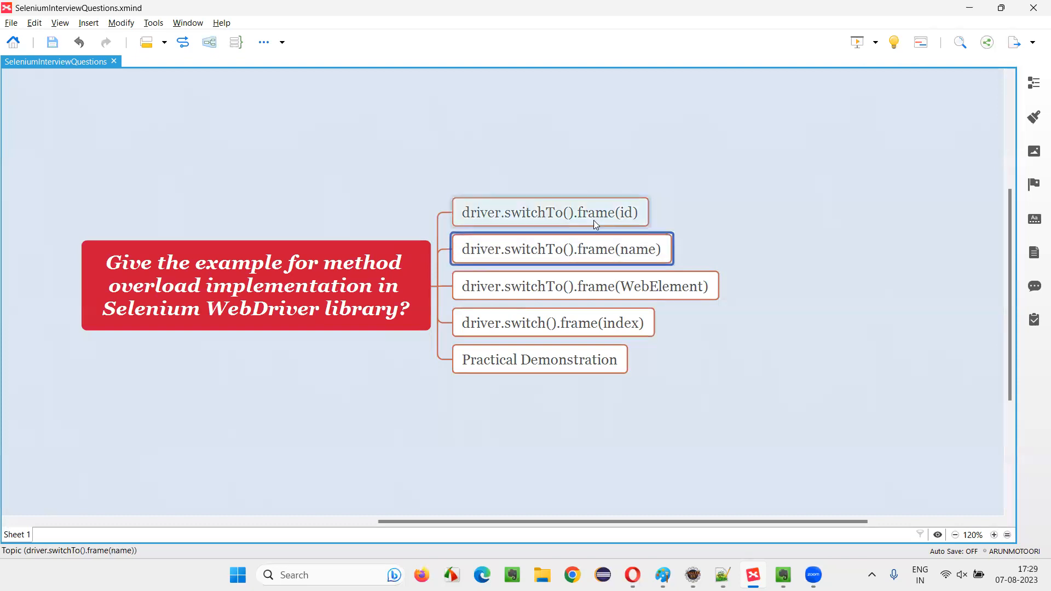
pyautogui.moveTo(617, 228)
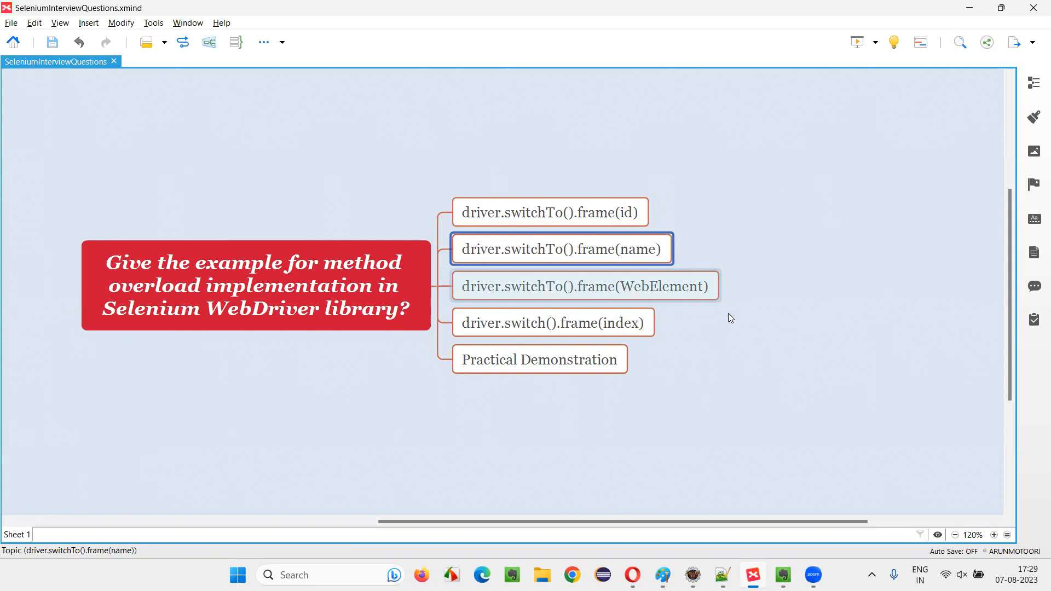
# - Review the frame(WebElement), frame(id), frame(name), frame(index) and Practical Demonstration topics
pyautogui.click(549, 213)
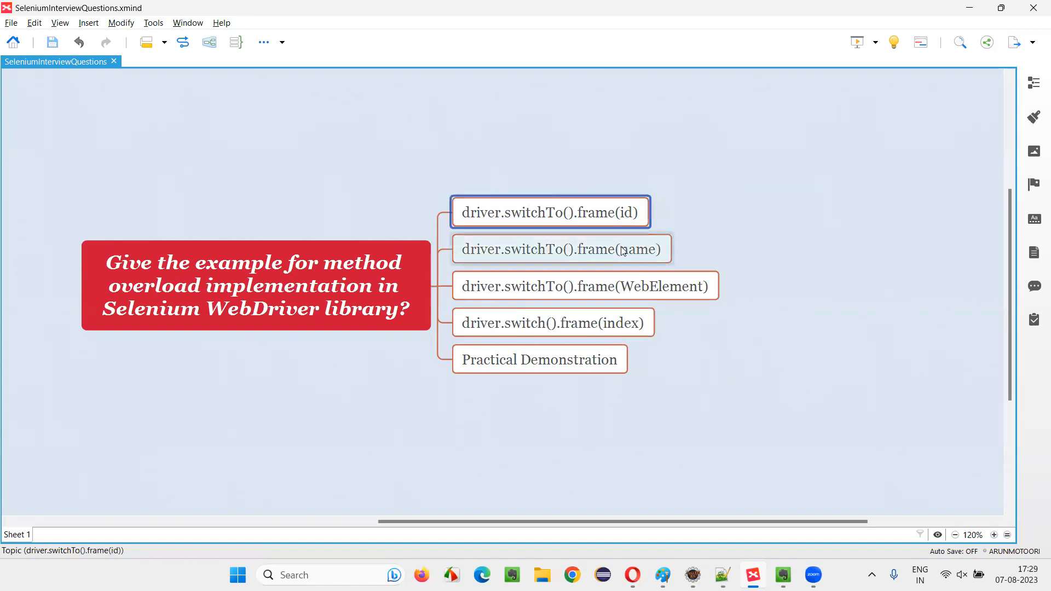
pyautogui.click(585, 286)
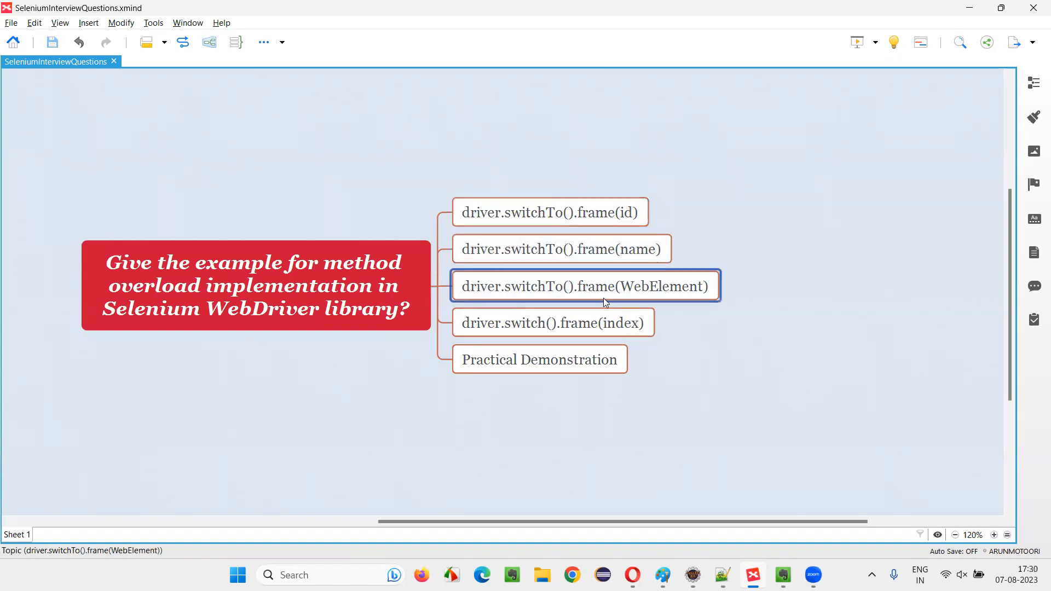
pyautogui.click(562, 249)
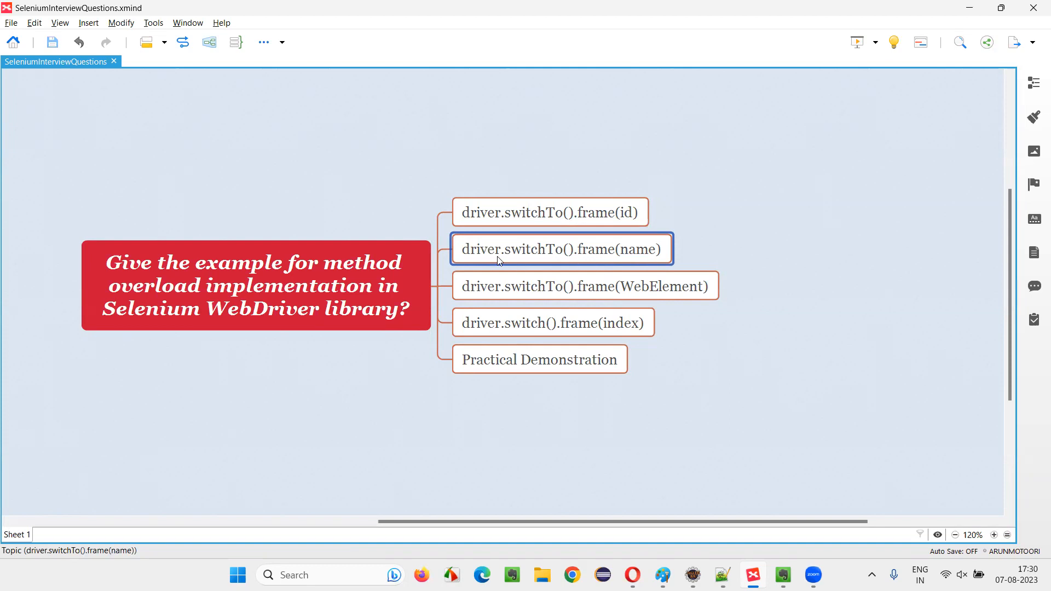
pyautogui.click(584, 285)
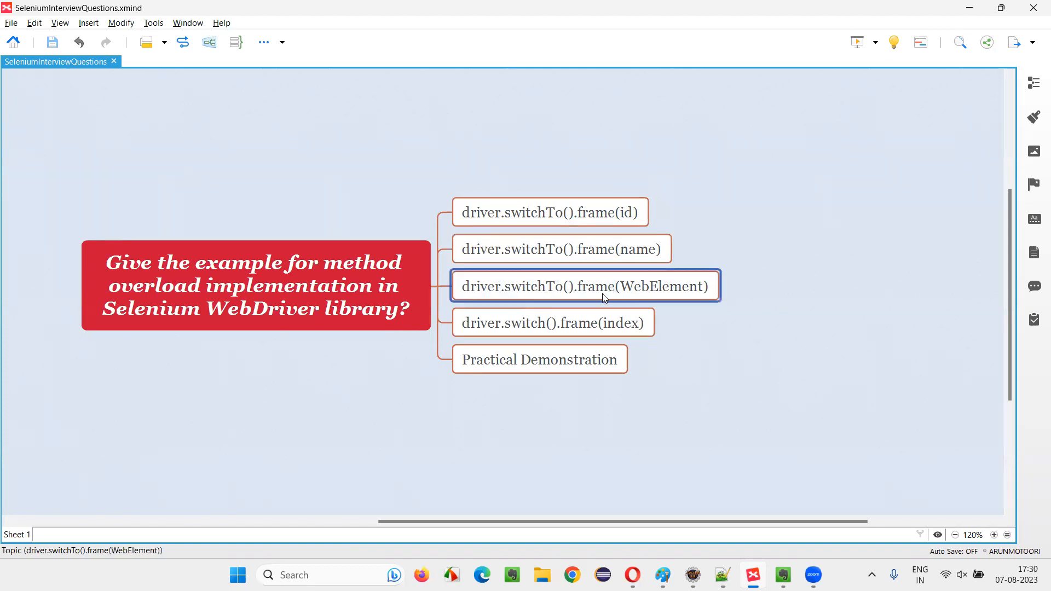
pyautogui.moveTo(691, 294)
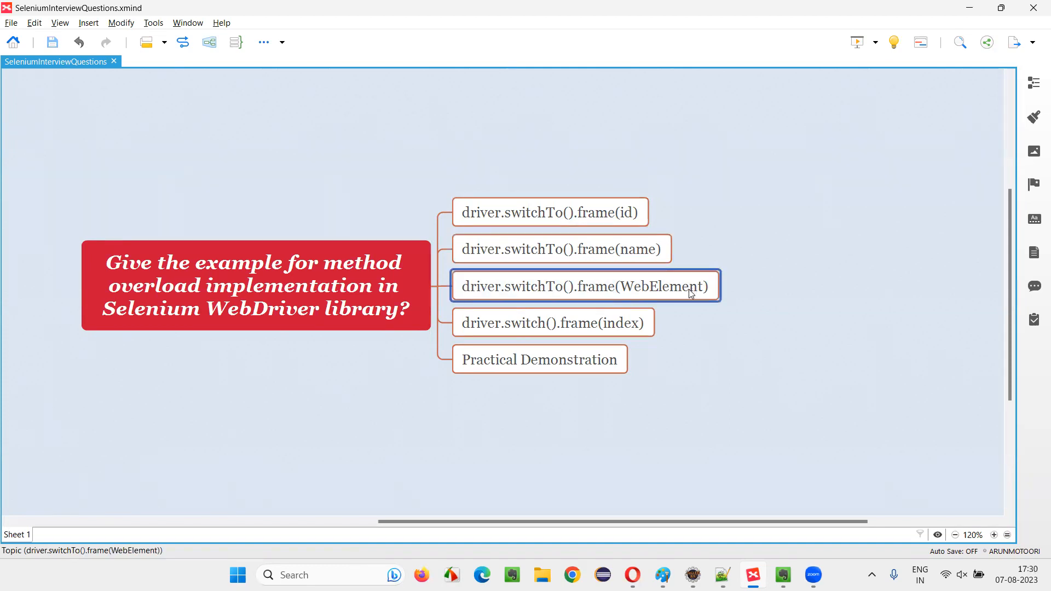
pyautogui.moveTo(666, 297)
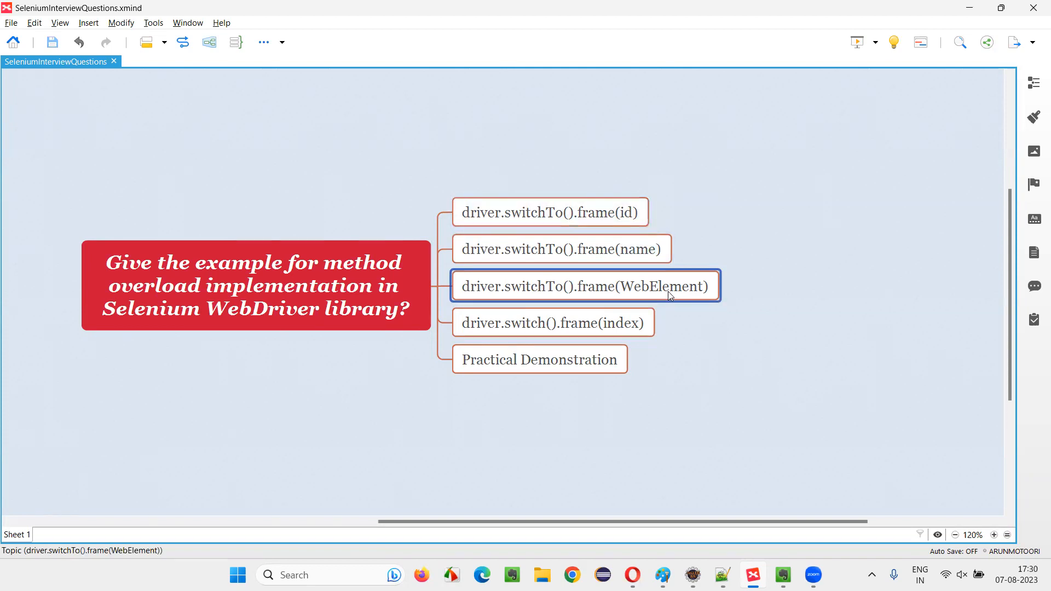
pyautogui.moveTo(607, 293)
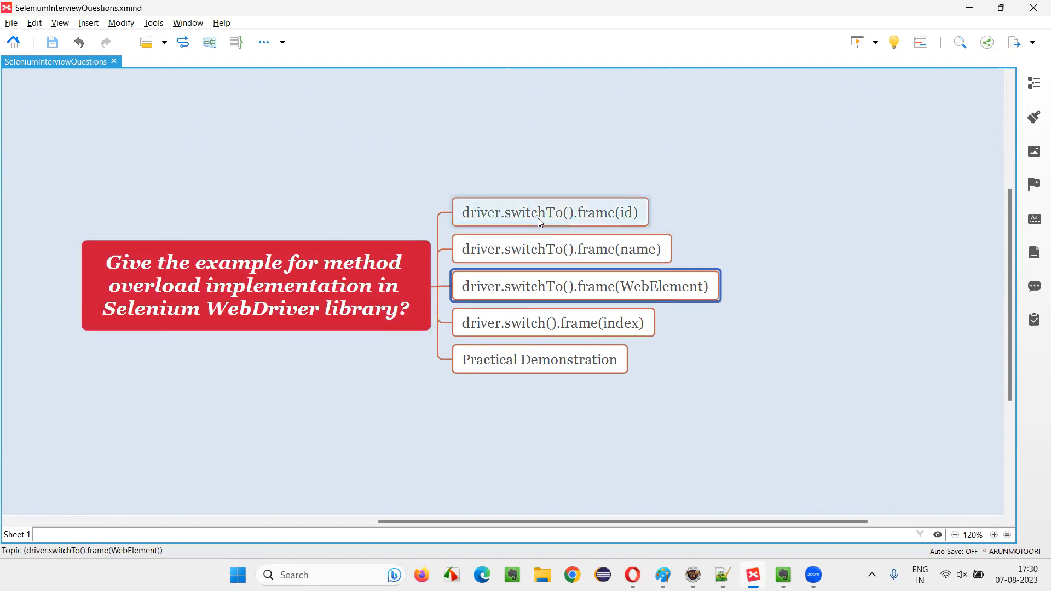
pyautogui.click(549, 213)
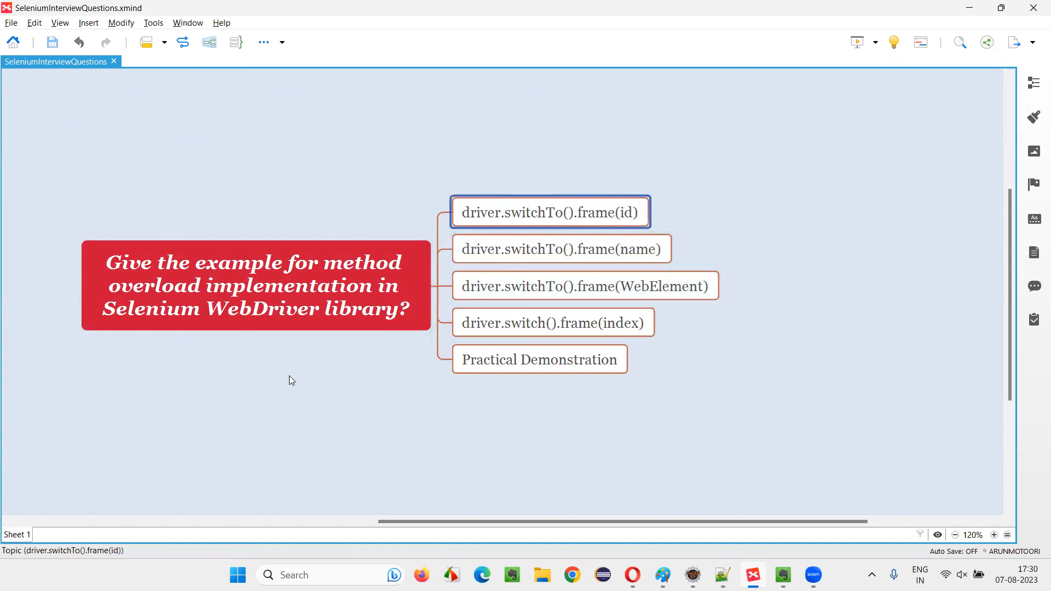
pyautogui.moveTo(441, 341)
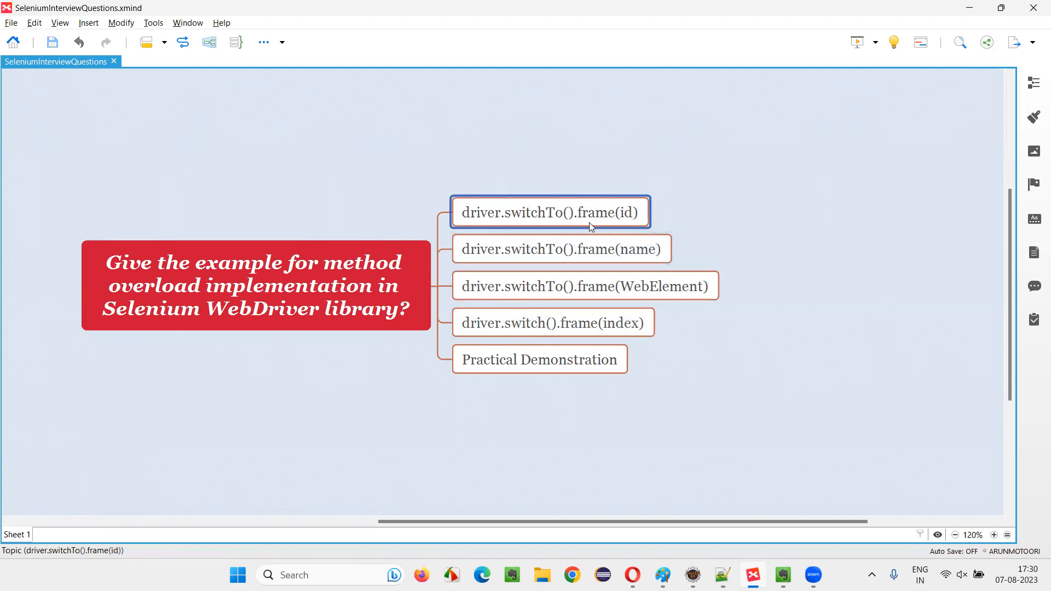
pyautogui.moveTo(630, 253)
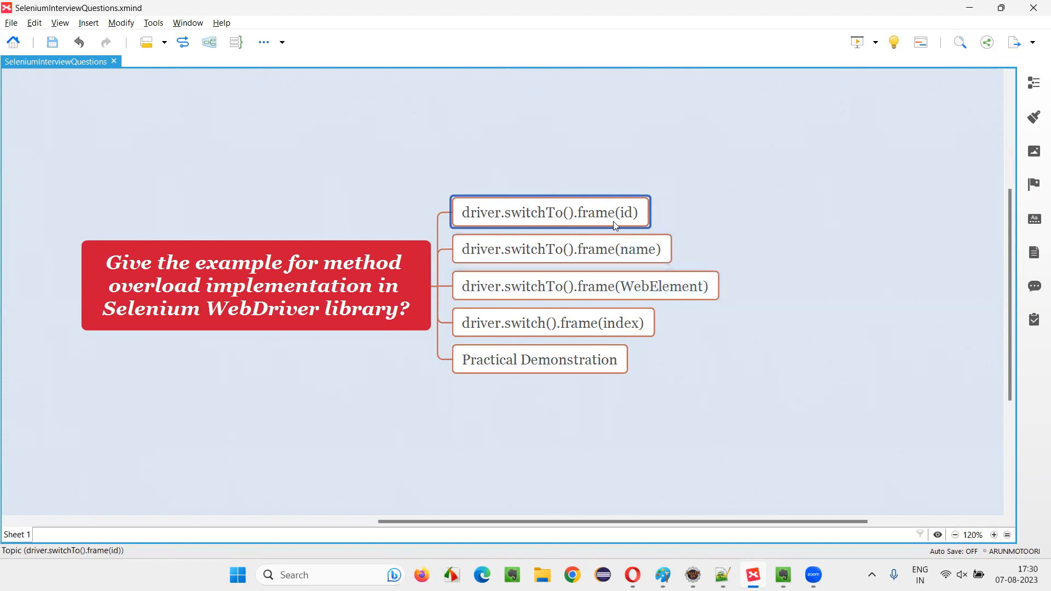
pyautogui.moveTo(677, 256)
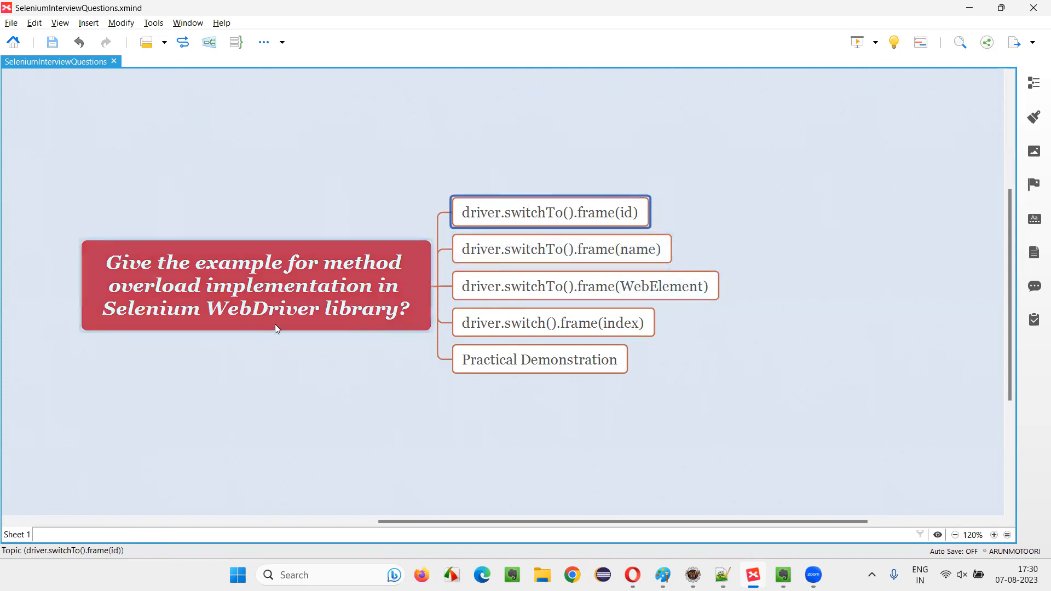
pyautogui.click(560, 248)
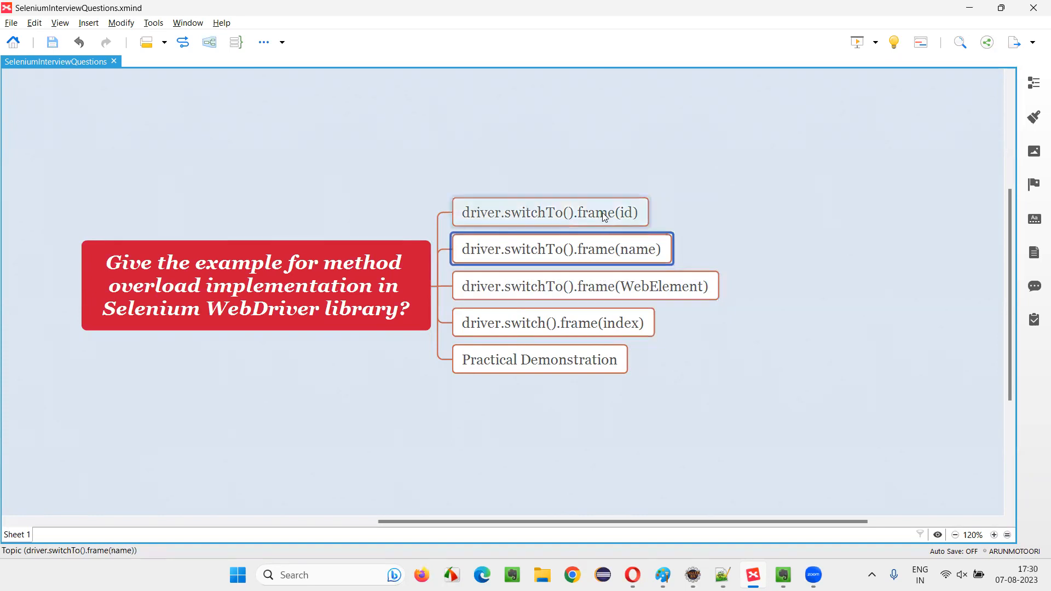
pyautogui.moveTo(604, 300)
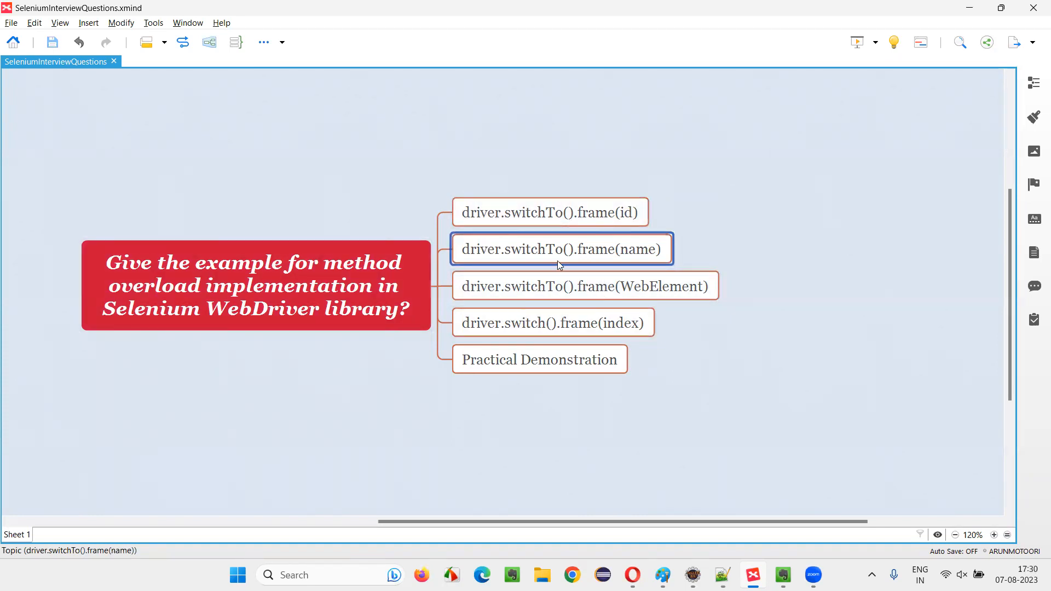
pyautogui.click(553, 322)
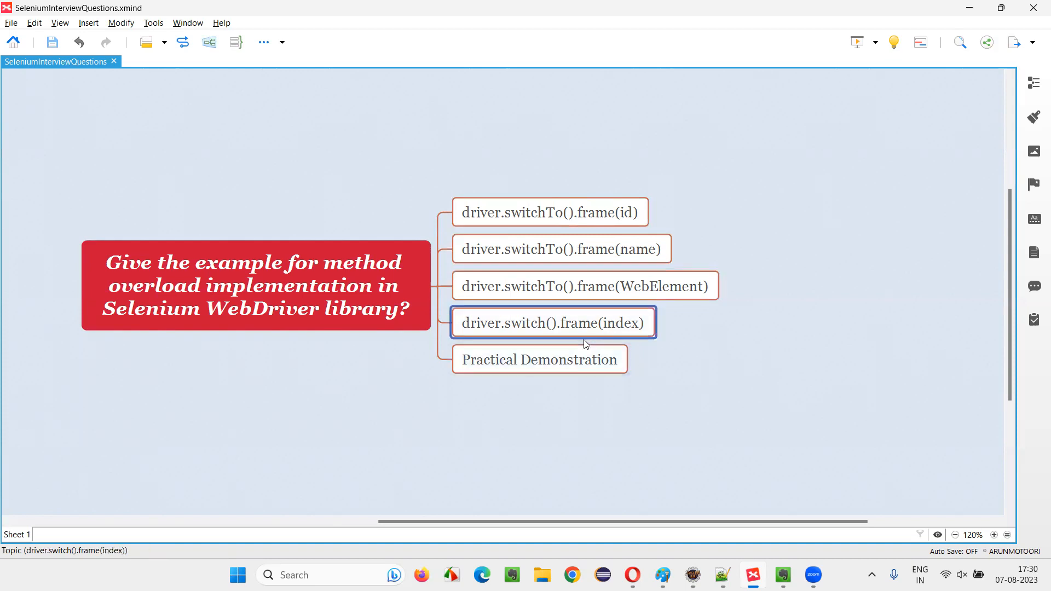
pyautogui.moveTo(643, 338)
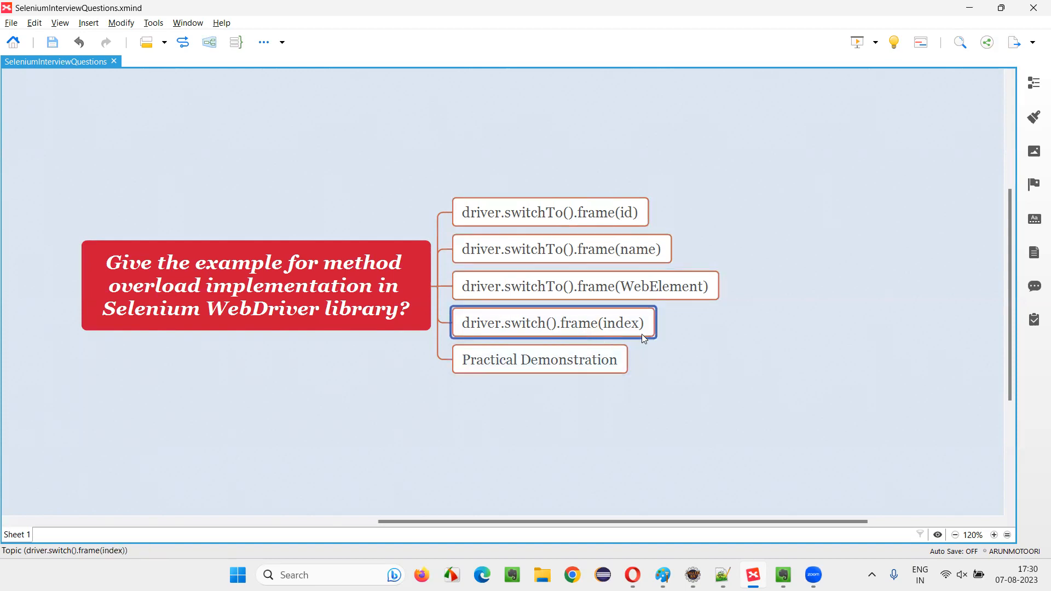
pyautogui.click(540, 360)
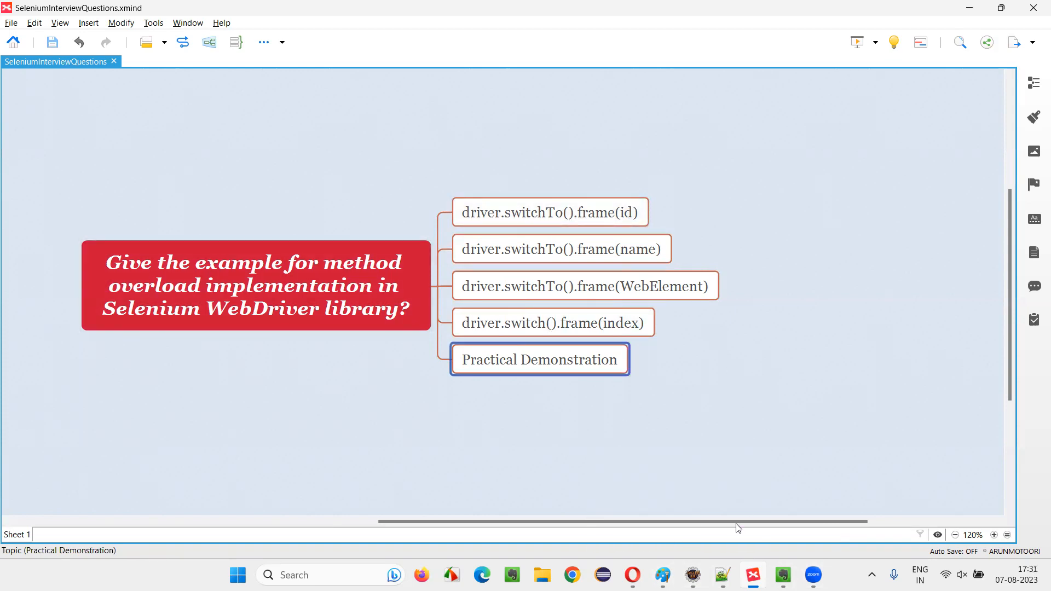
# - In DemoThree.java, add a new line and begin the driver.switchTo().frame statement
pyautogui.click(692, 575)
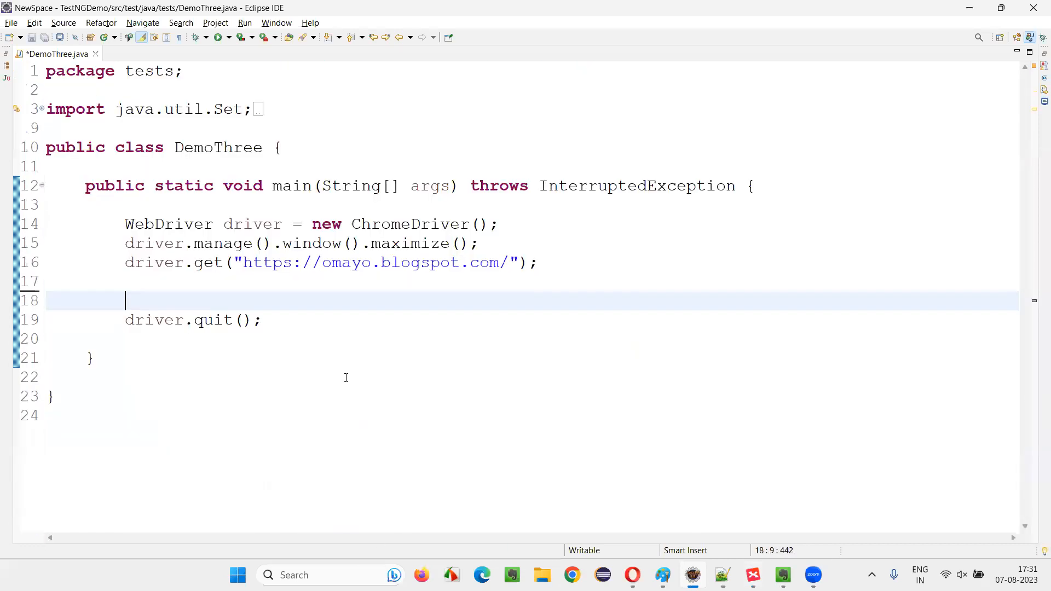
pyautogui.press('enter')
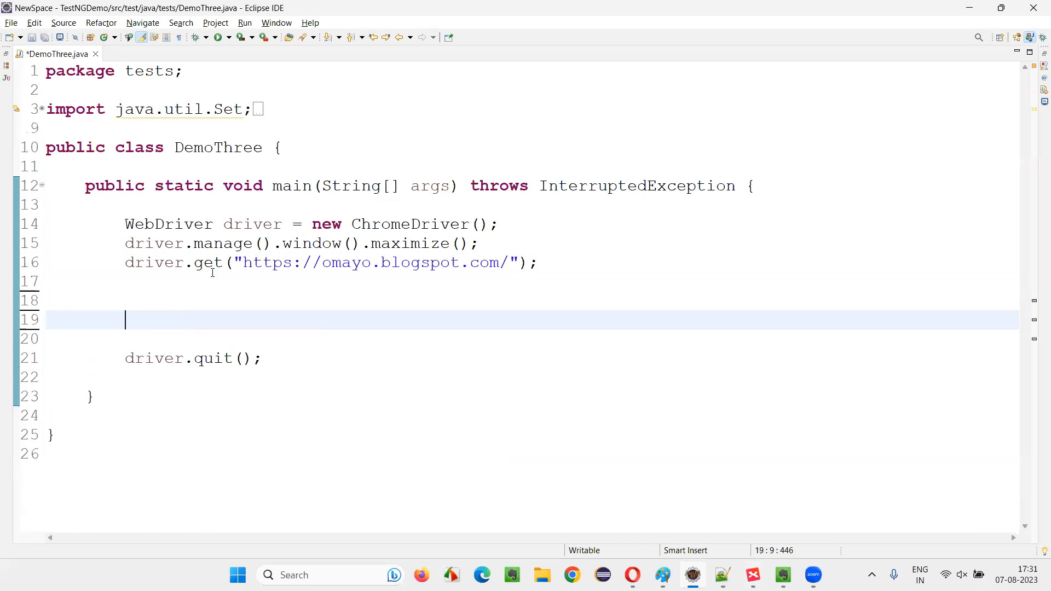
pyautogui.write('driver.switchTo(')
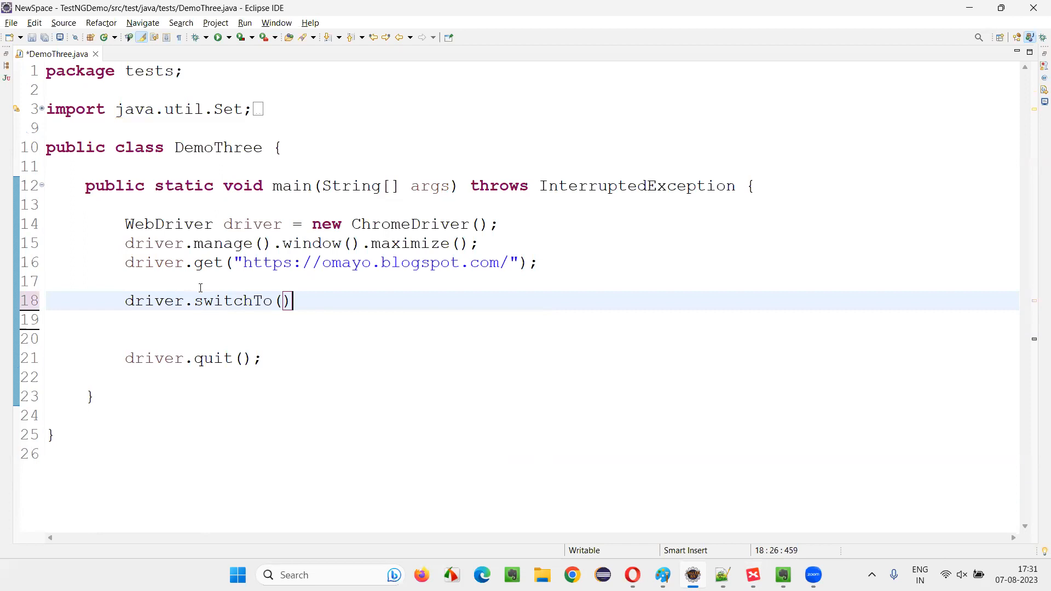
pyautogui.write('.frame')
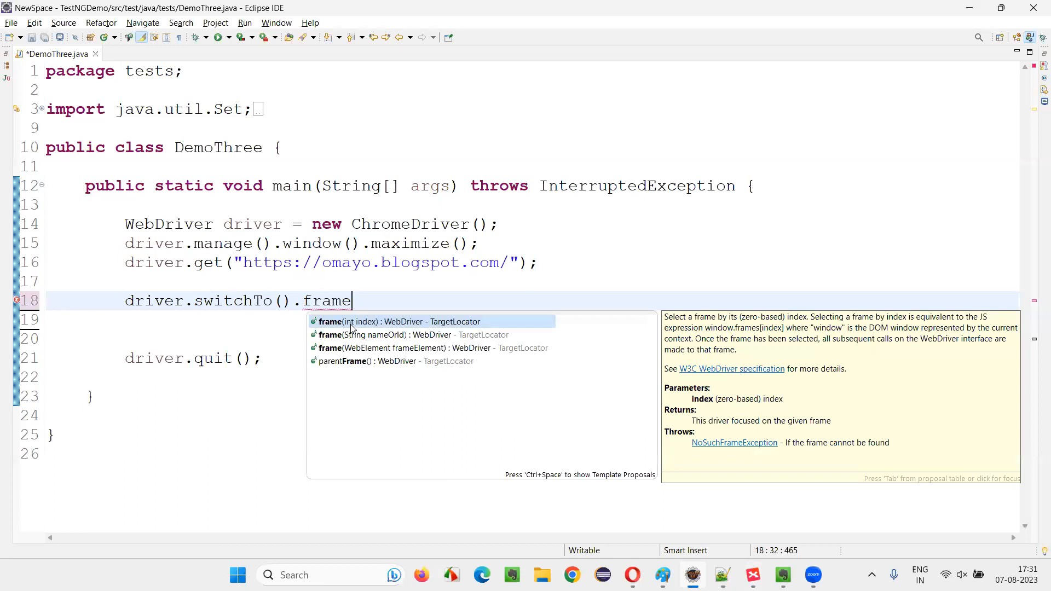
pyautogui.moveTo(379, 335)
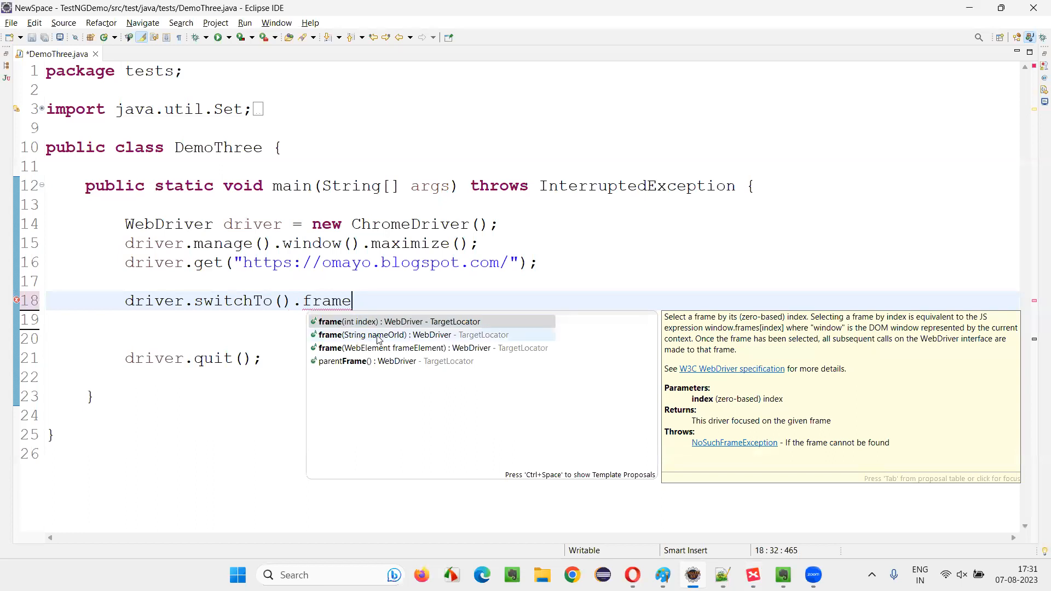
pyautogui.moveTo(368, 353)
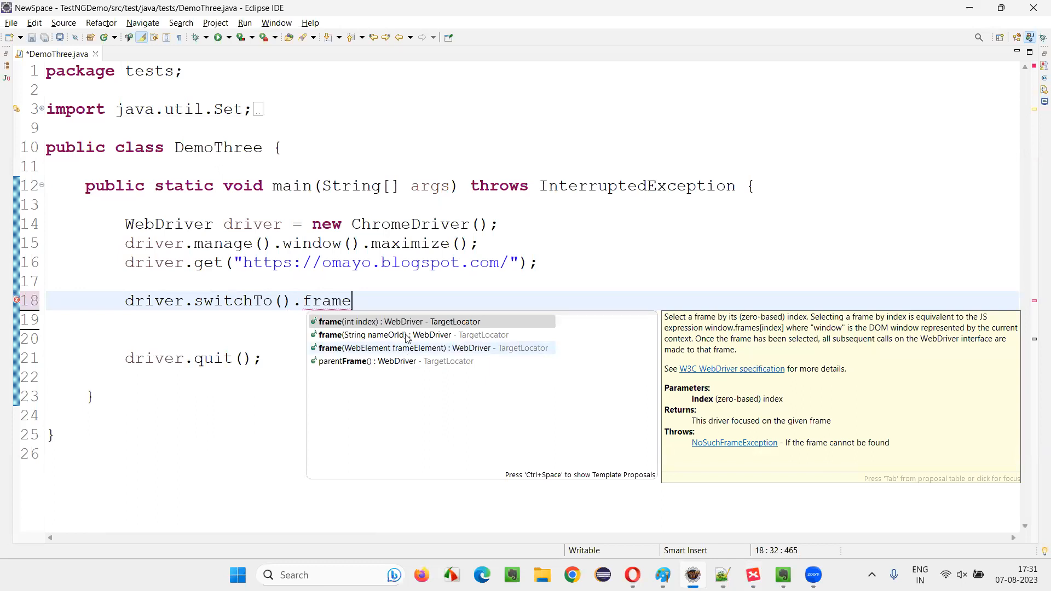
pyautogui.moveTo(363, 321)
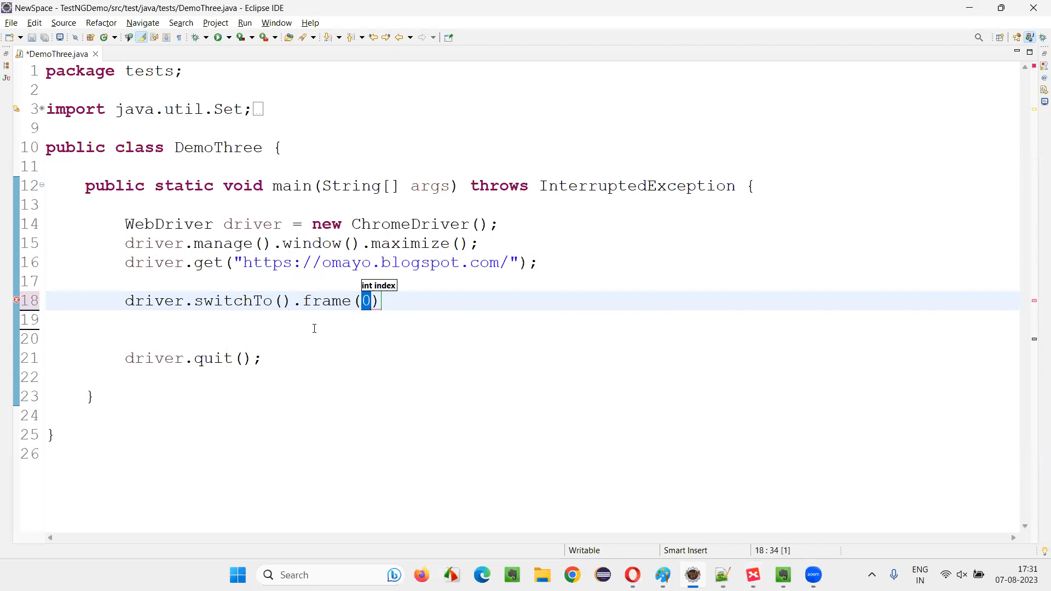
# - Try 1, "id" and name as the frame() argument, ending with WebElement
pyautogui.write('1')
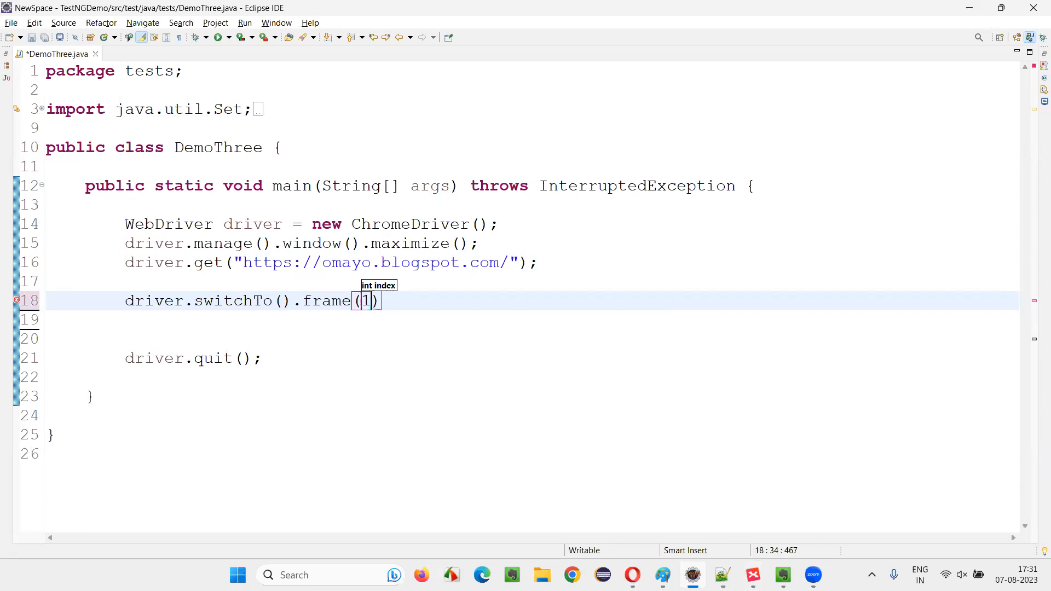
pyautogui.press('BackSpace')
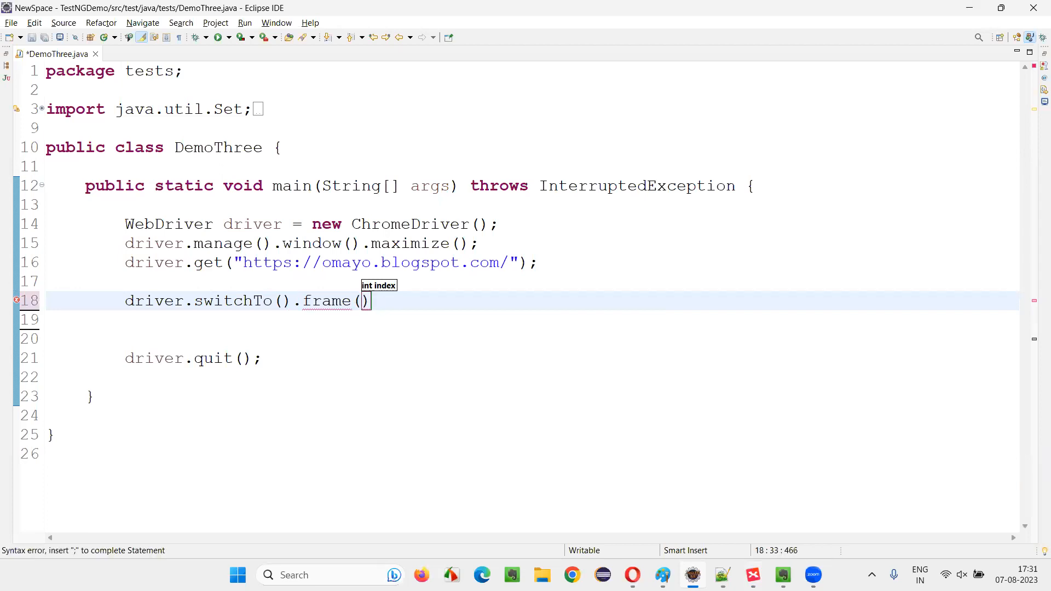
pyautogui.write('"id"')
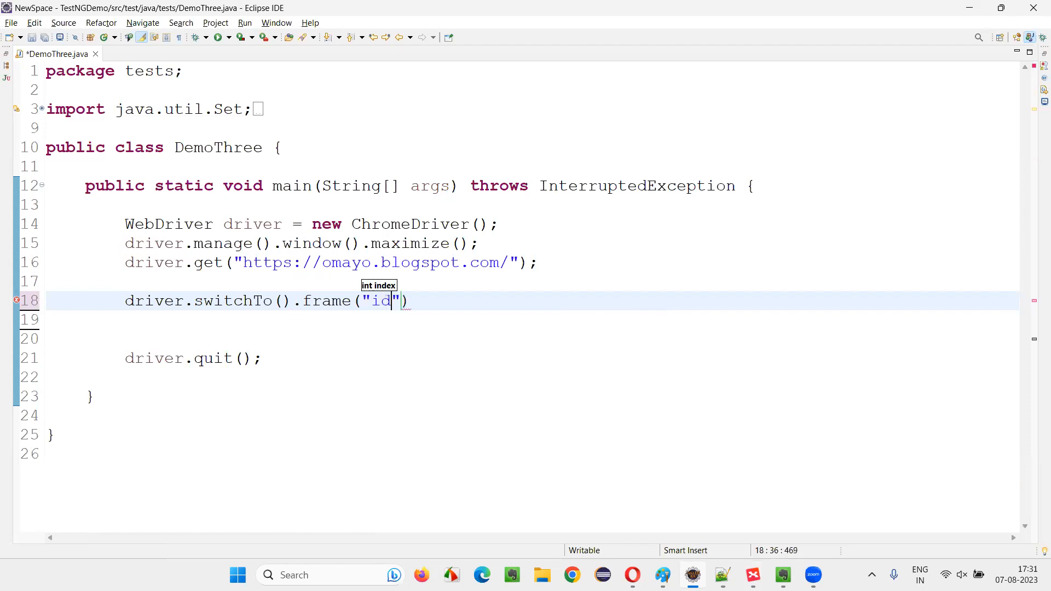
pyautogui.write('name')
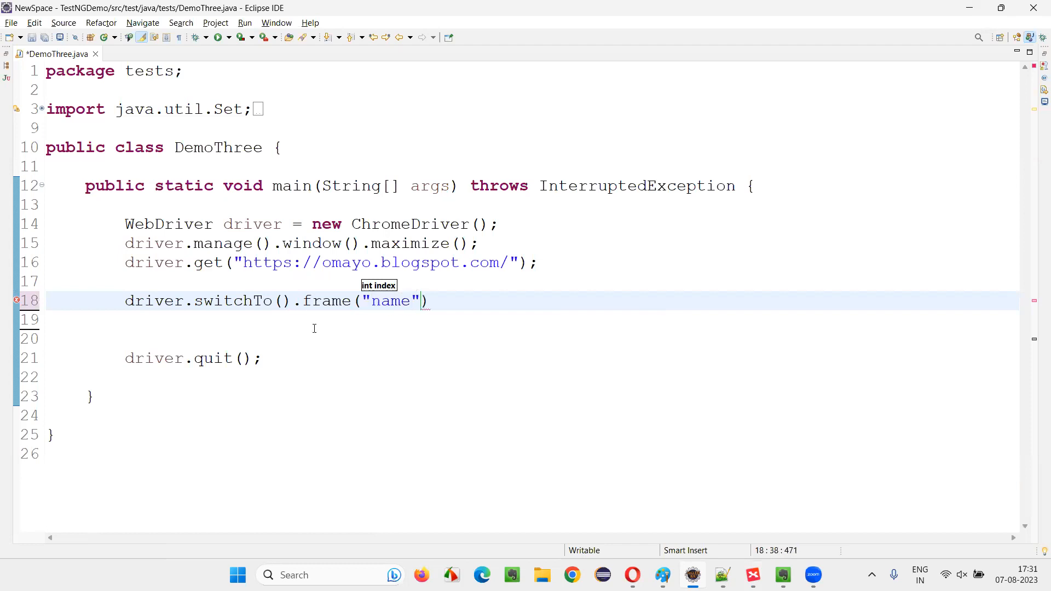
pyautogui.press('Backspace')
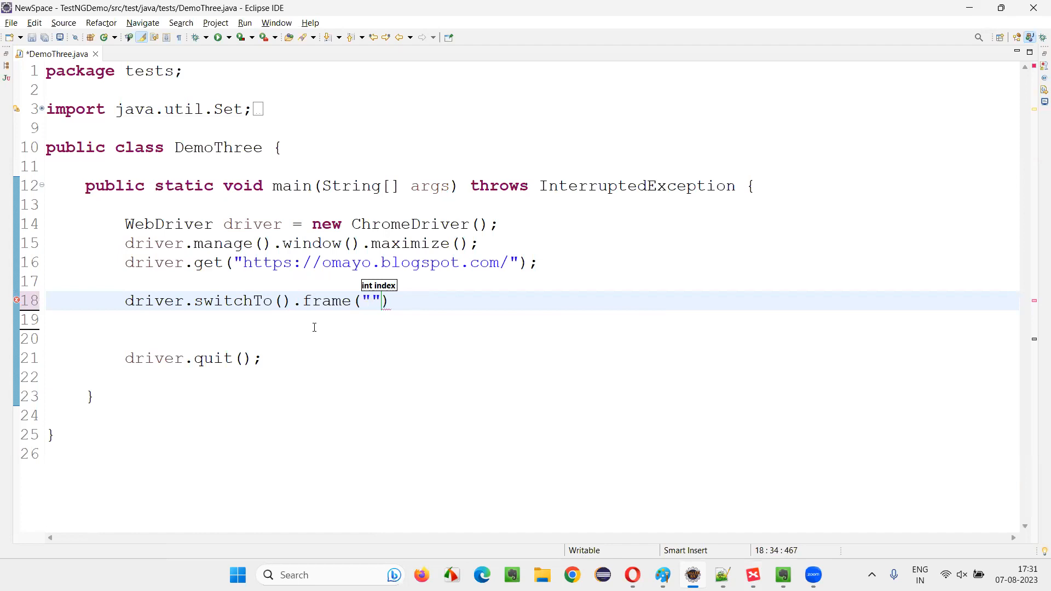
pyautogui.write('WebE')
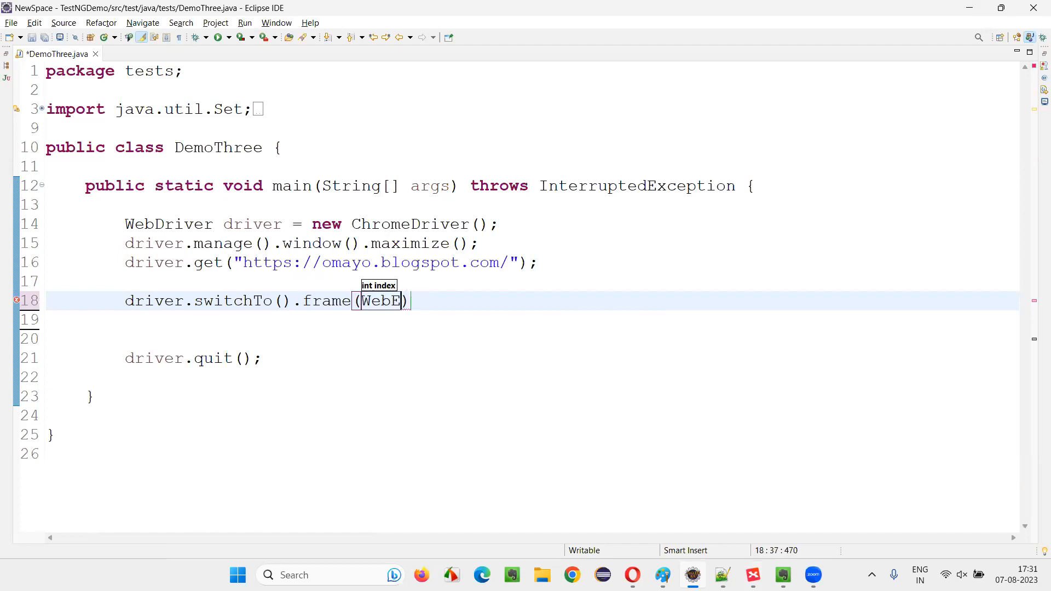
pyautogui.write('lement')
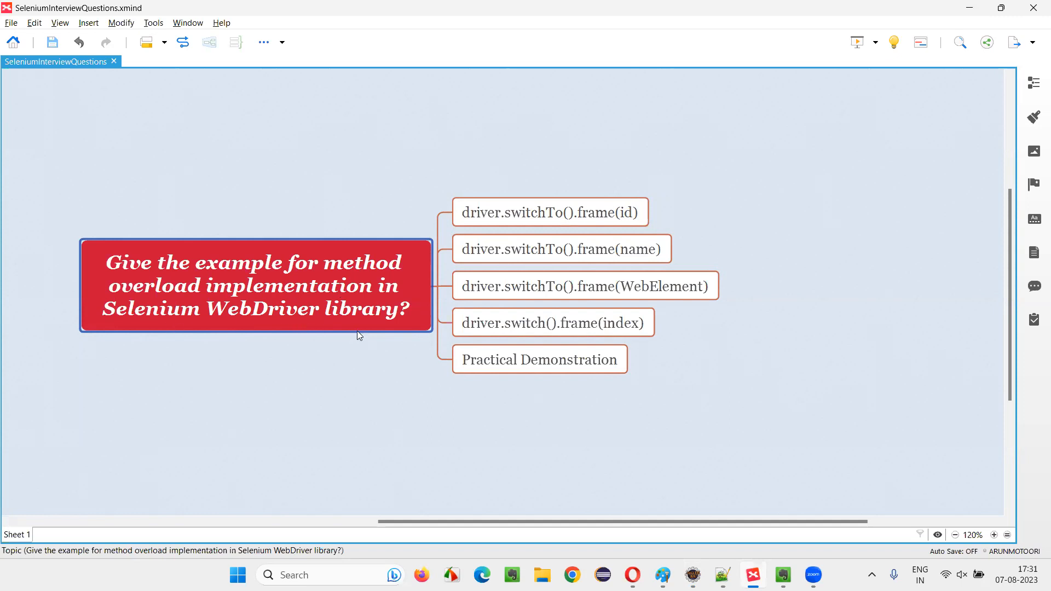
pyautogui.moveTo(348, 310)
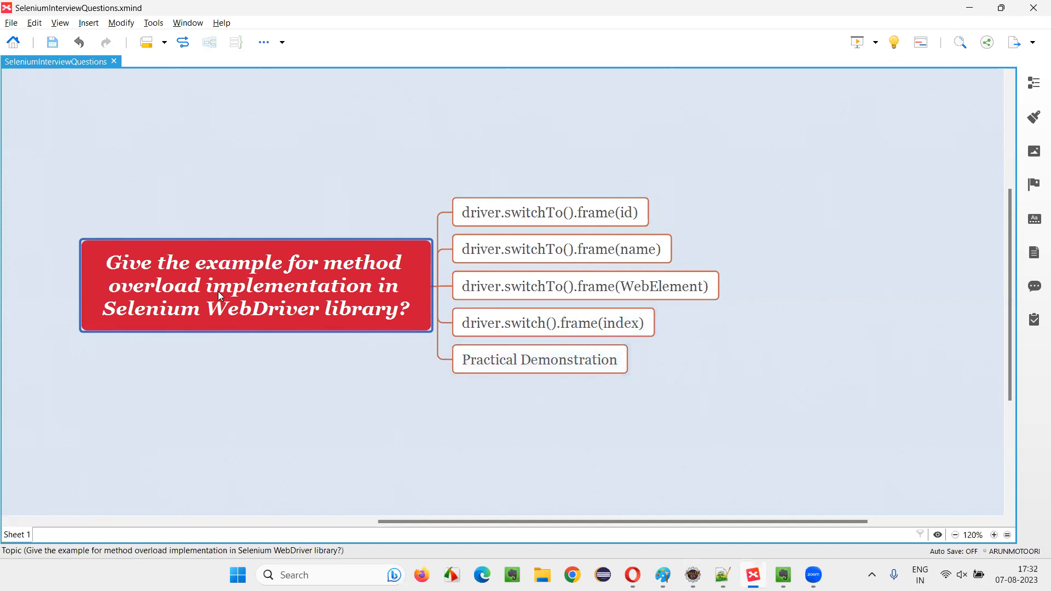
pyautogui.moveTo(255, 107)
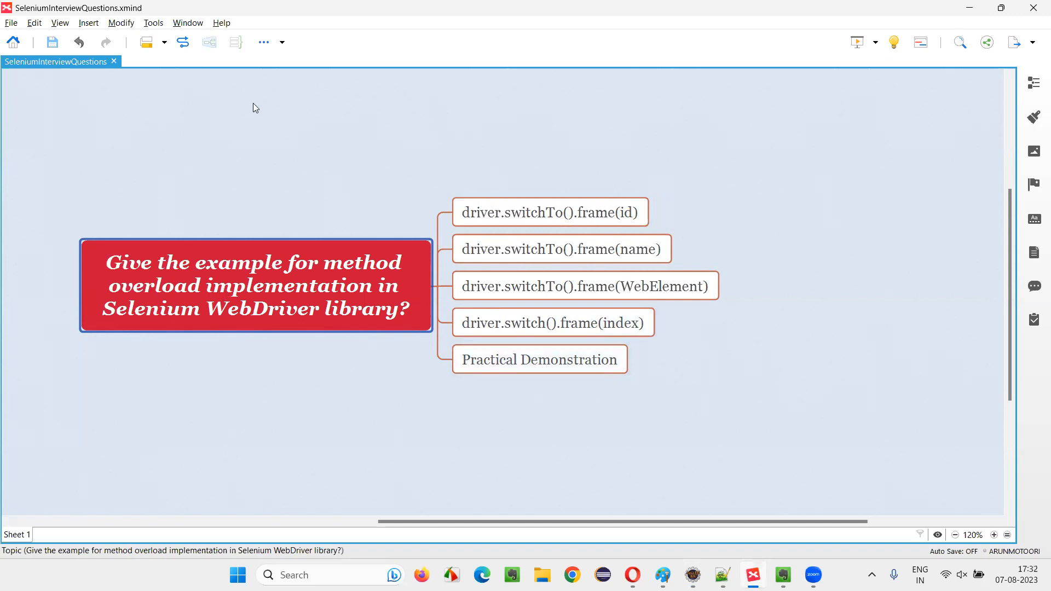